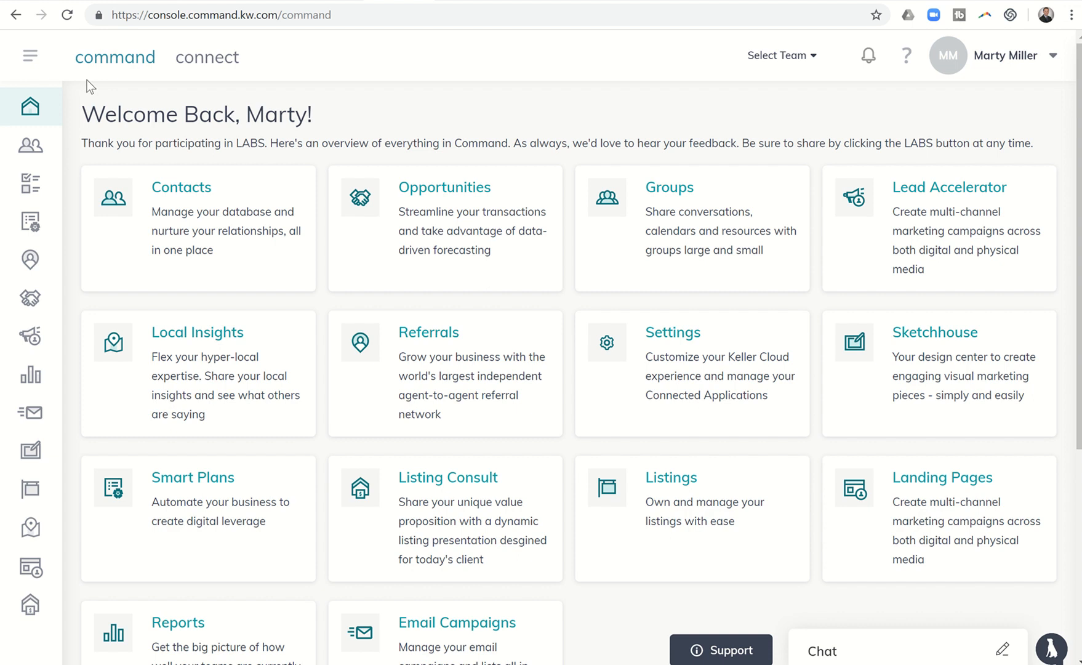
pyautogui.moveTo(95, 98)
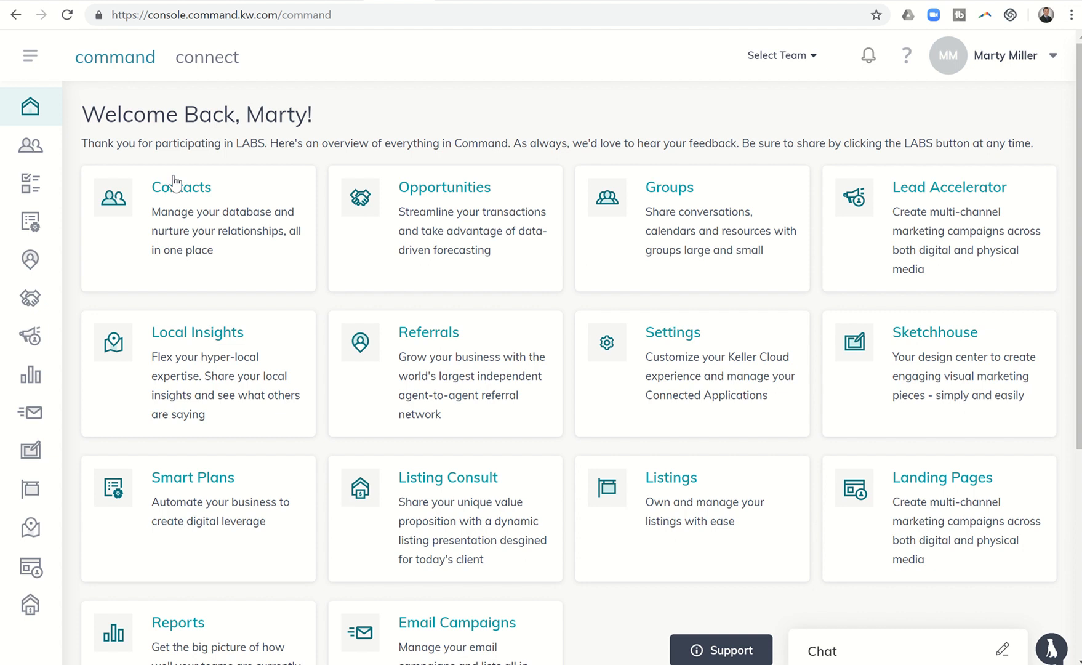
pyautogui.moveTo(176, 194)
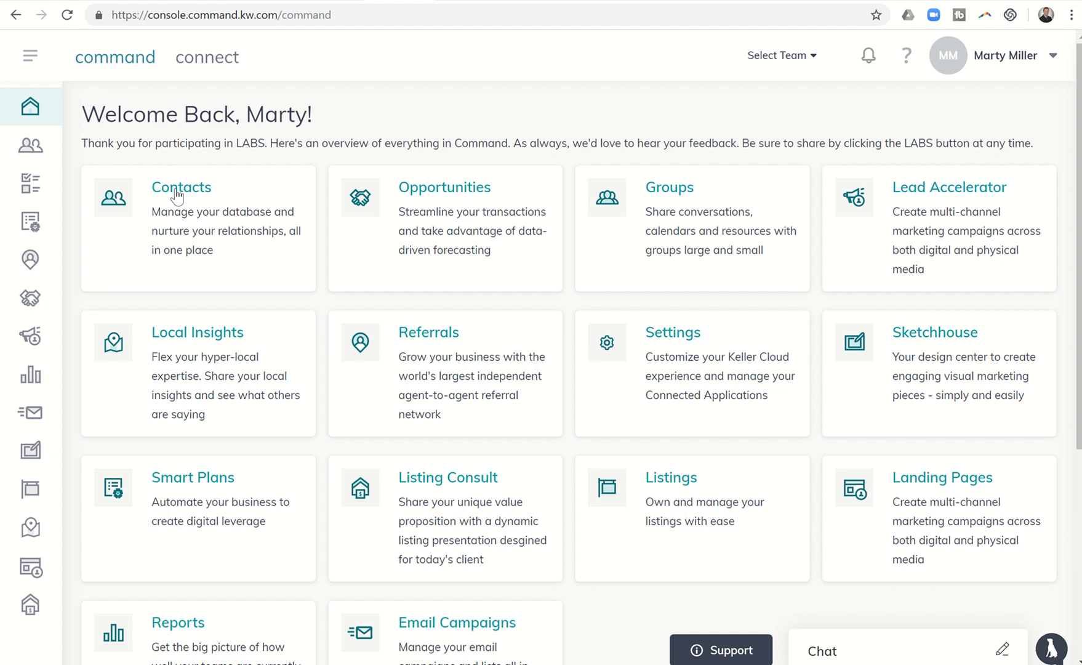
# - Open the AA Seller record from the Contacts list on the home dashboard
pyautogui.click(180, 187)
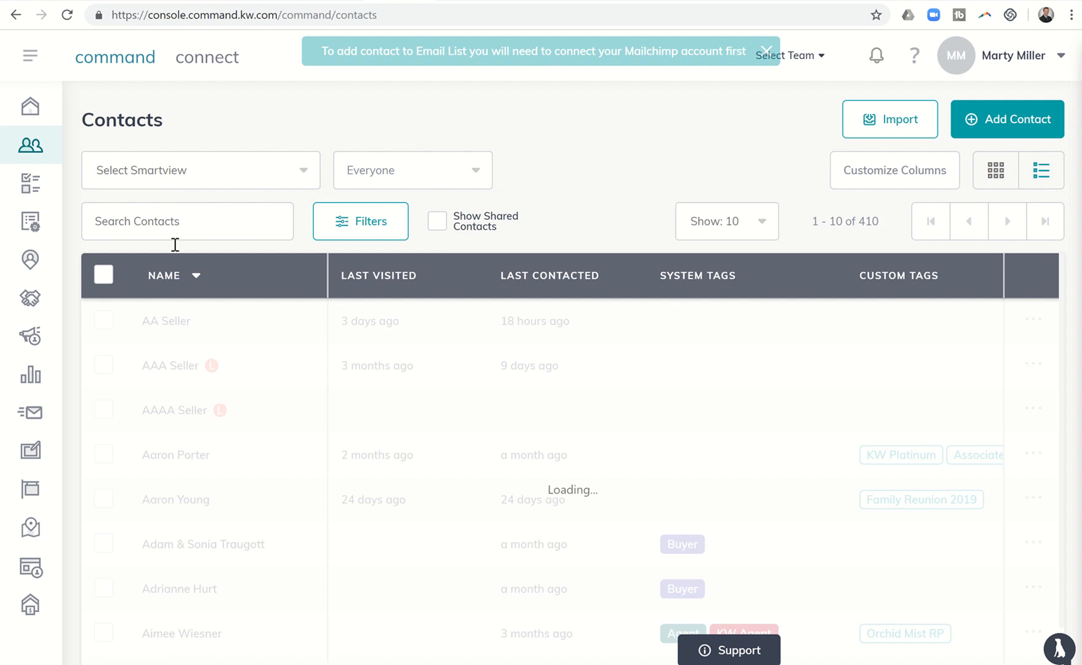
pyautogui.click(166, 320)
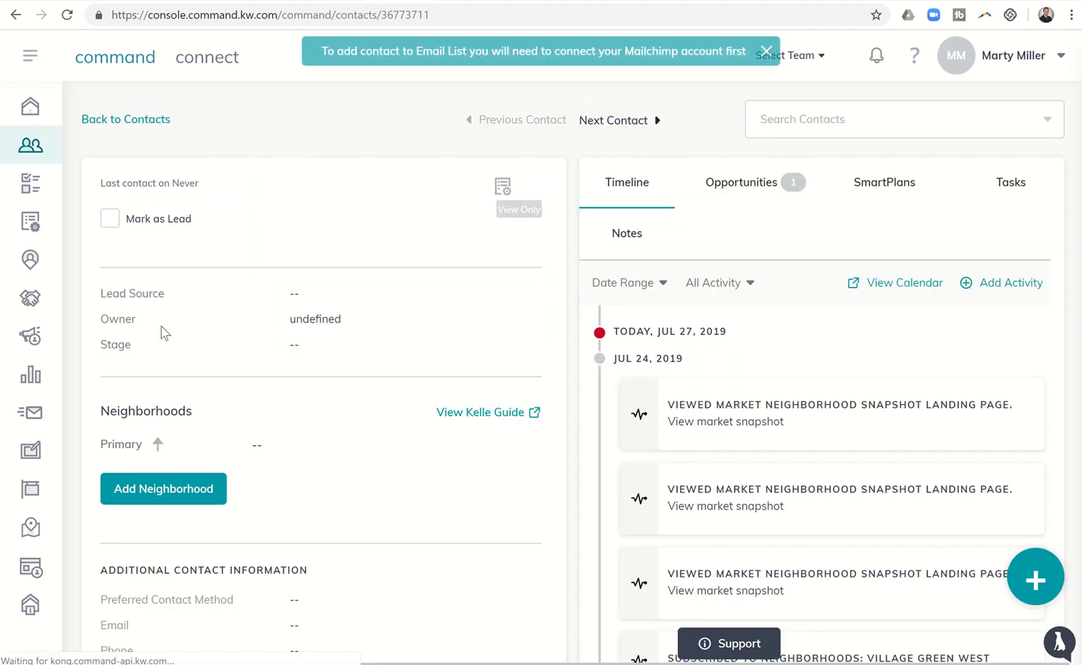
# - Show AA Seller's SmartPlans tab, where only Bi-Weekly Neighborhood Nurture is active
pyautogui.click(765, 50)
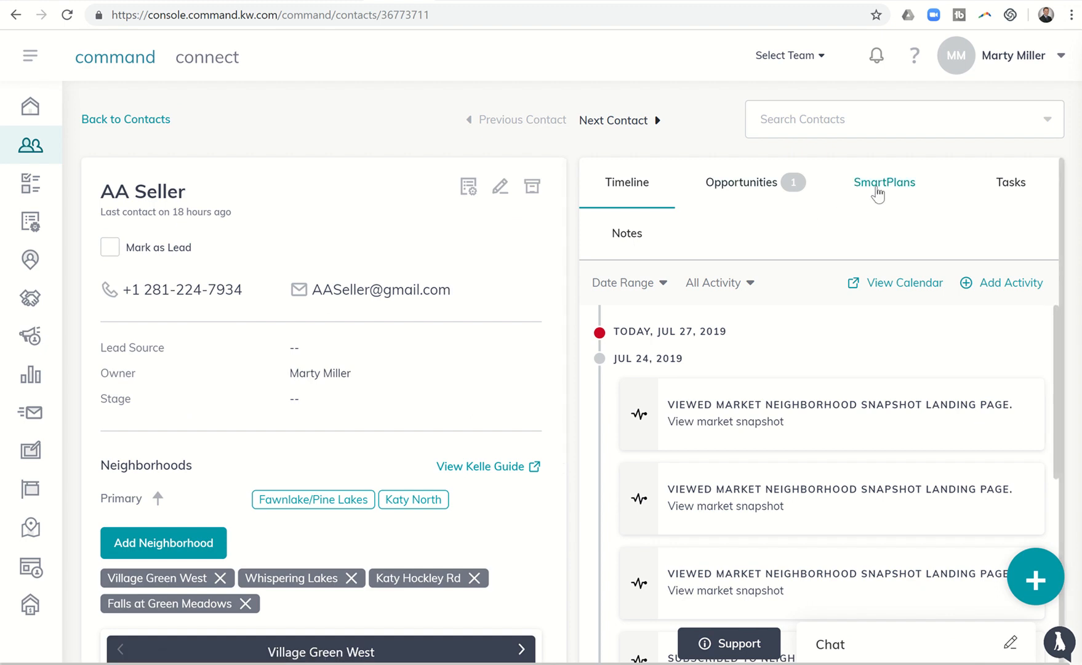
pyautogui.click(884, 183)
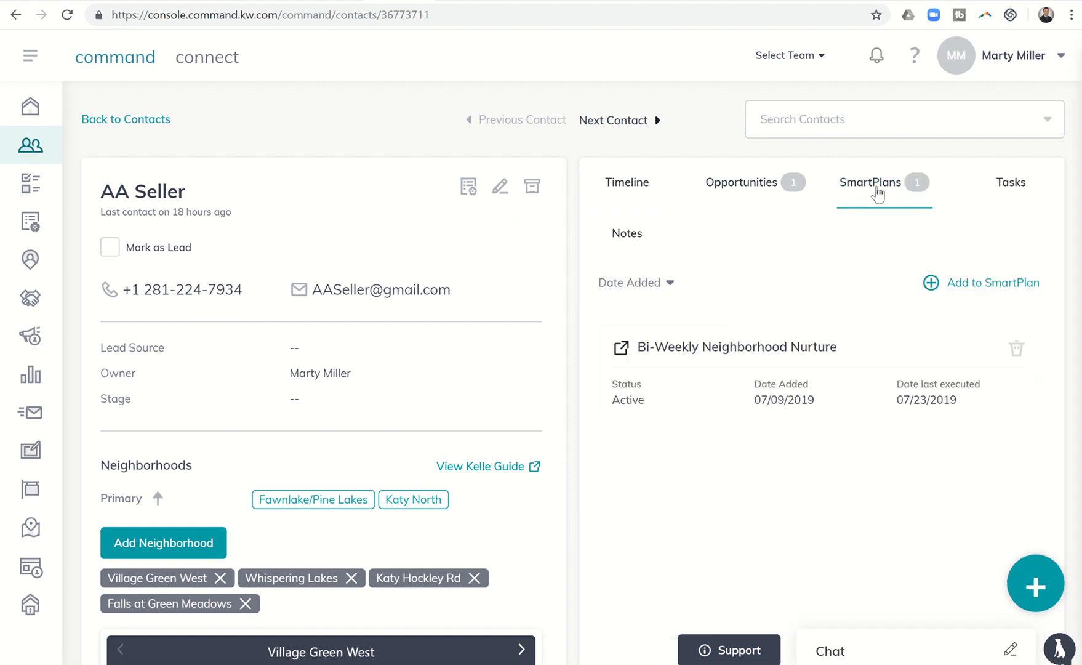
pyautogui.moveTo(714, 337)
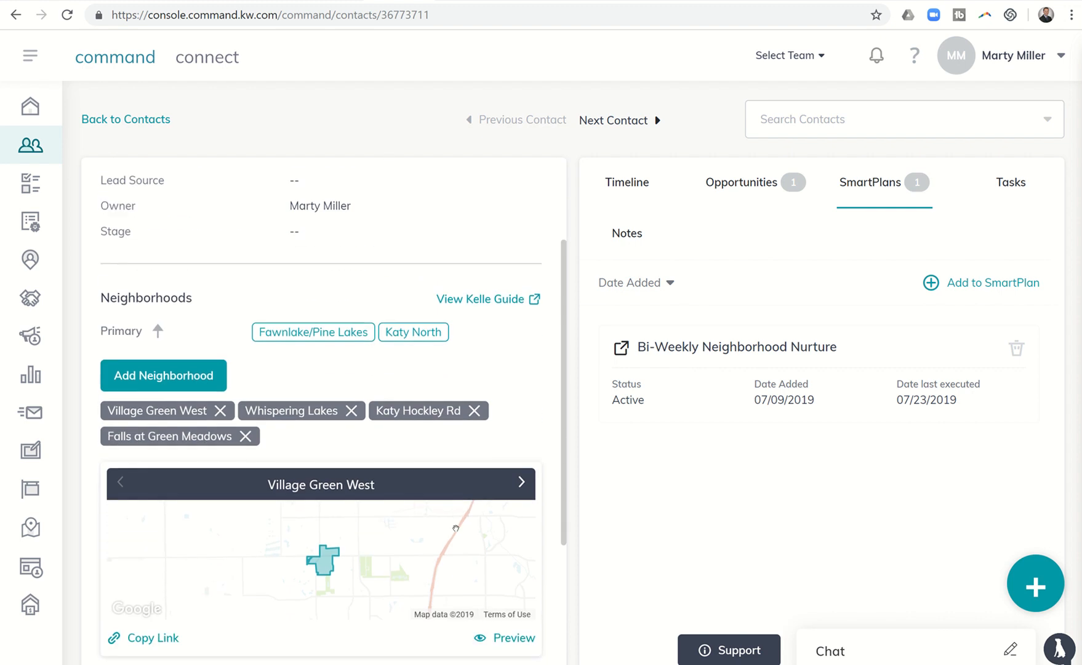
pyautogui.scroll(-3)
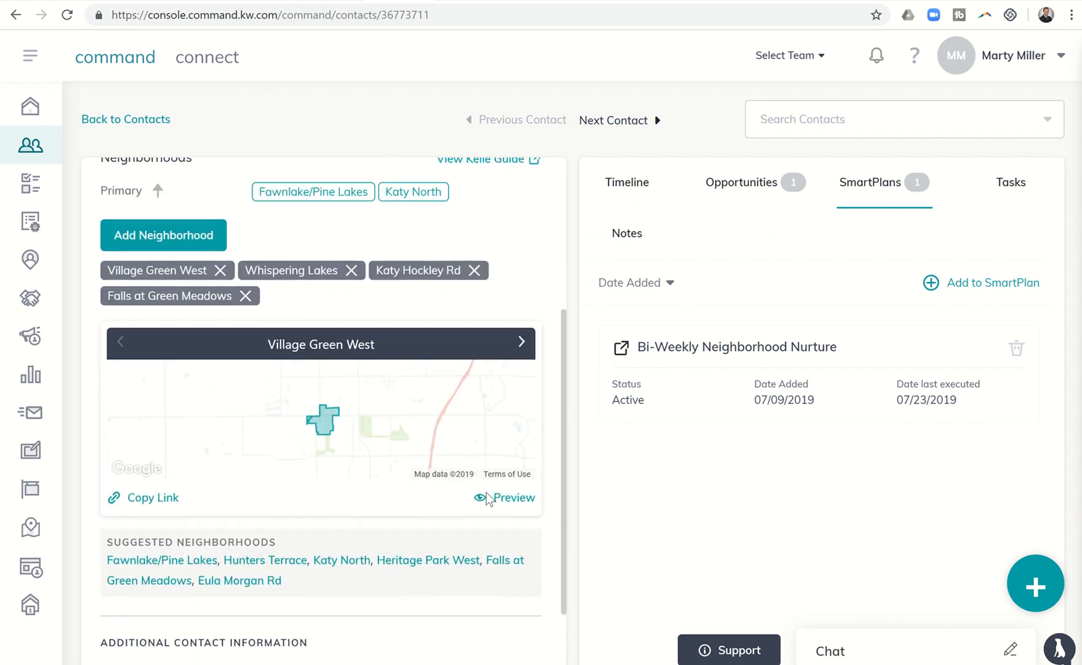
pyautogui.moveTo(508, 494)
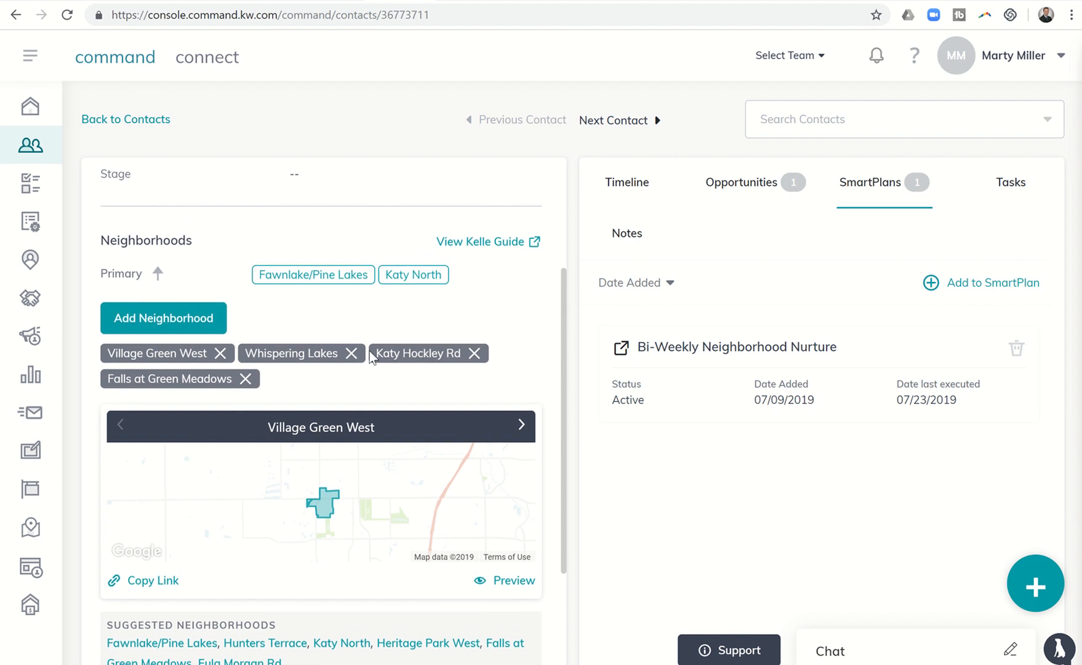
pyautogui.moveTo(330, 381)
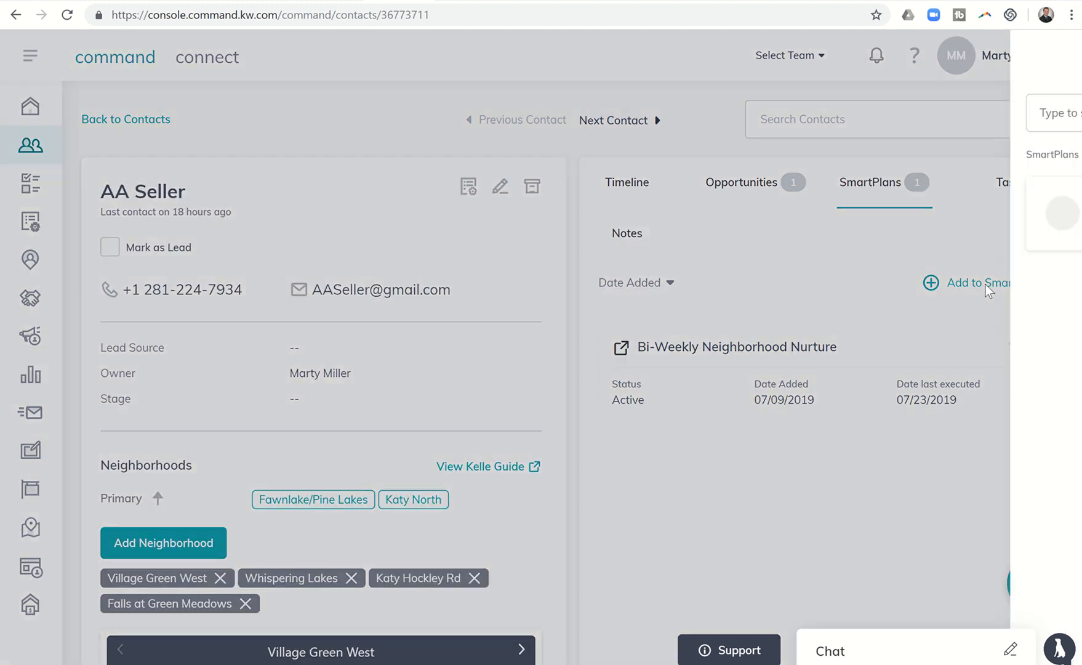
# - Open the Add to SmartPlan panel listing five available SmartPlans
pyautogui.click(971, 283)
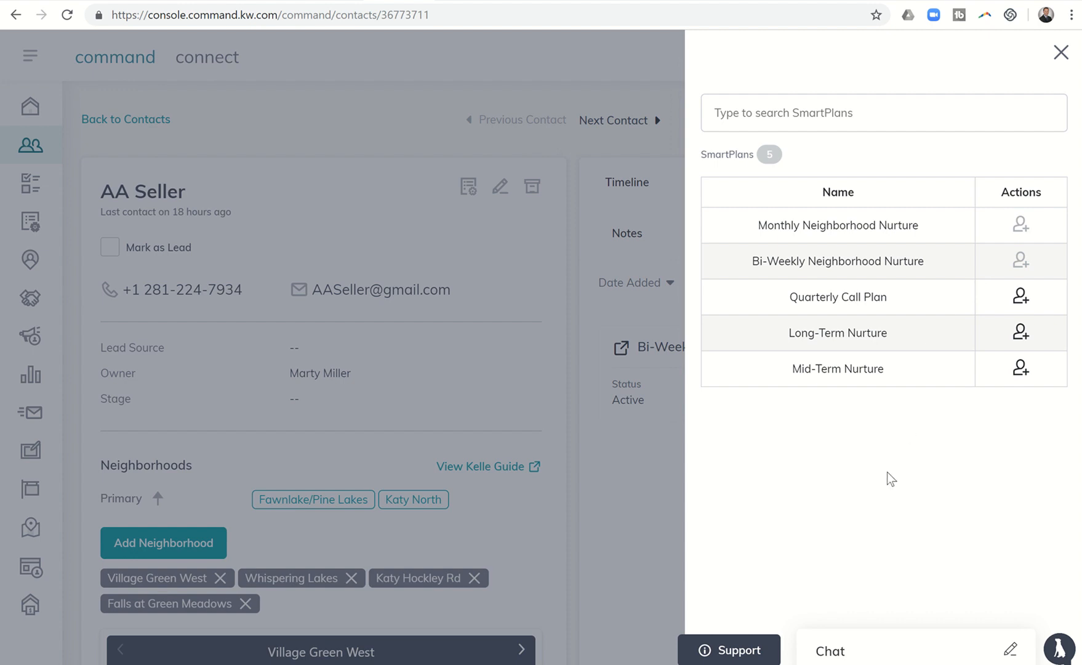
pyautogui.moveTo(918, 408)
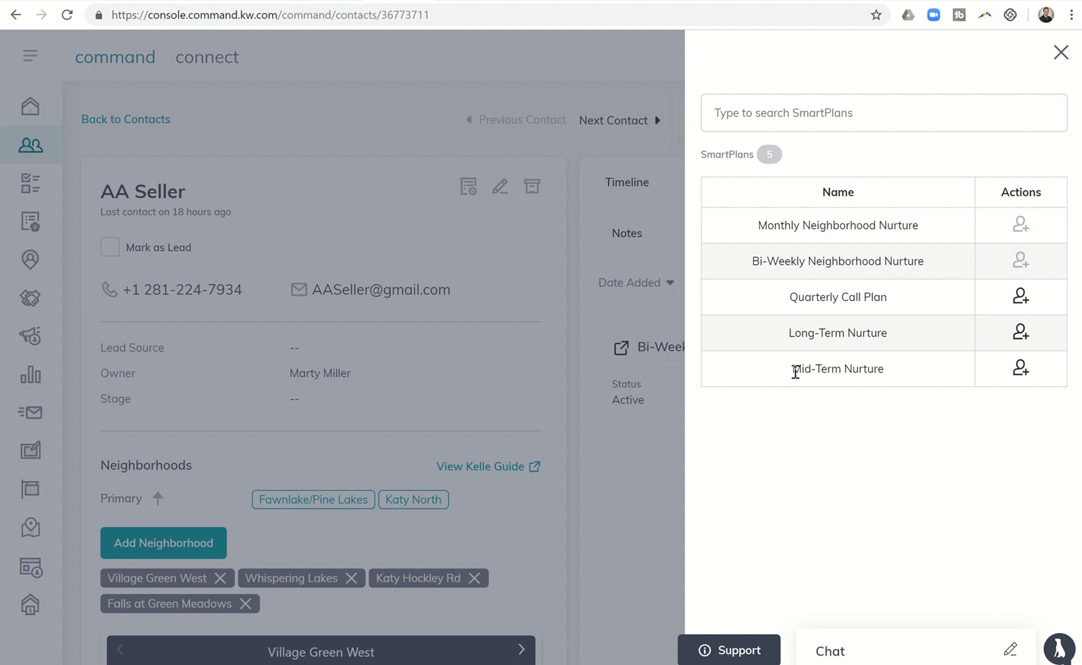
pyautogui.moveTo(779, 351)
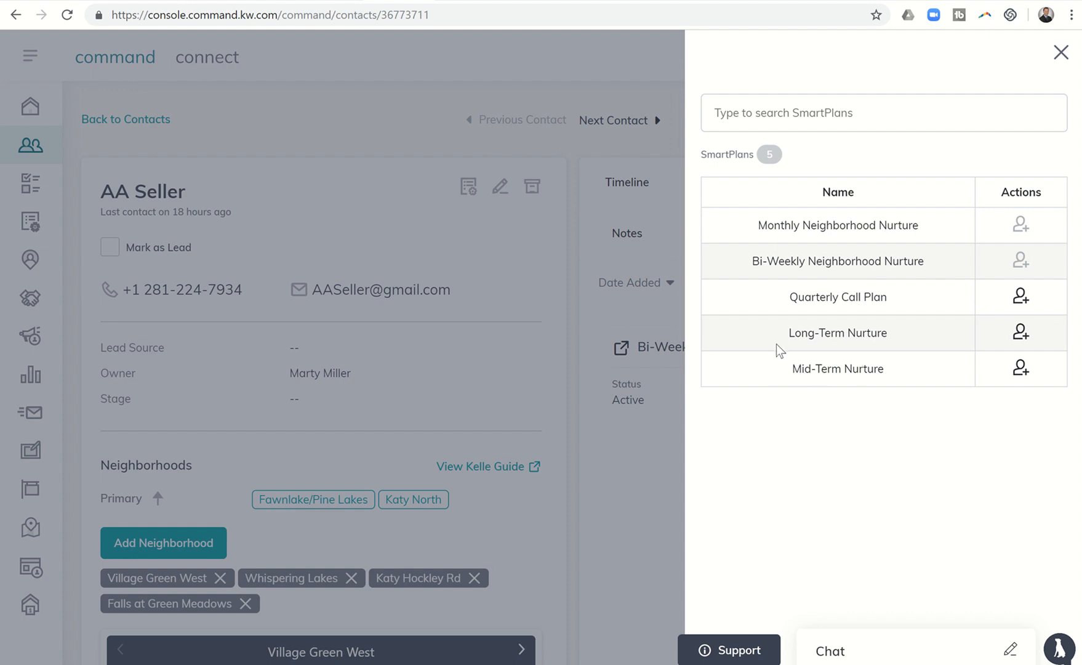
pyautogui.moveTo(620, 472)
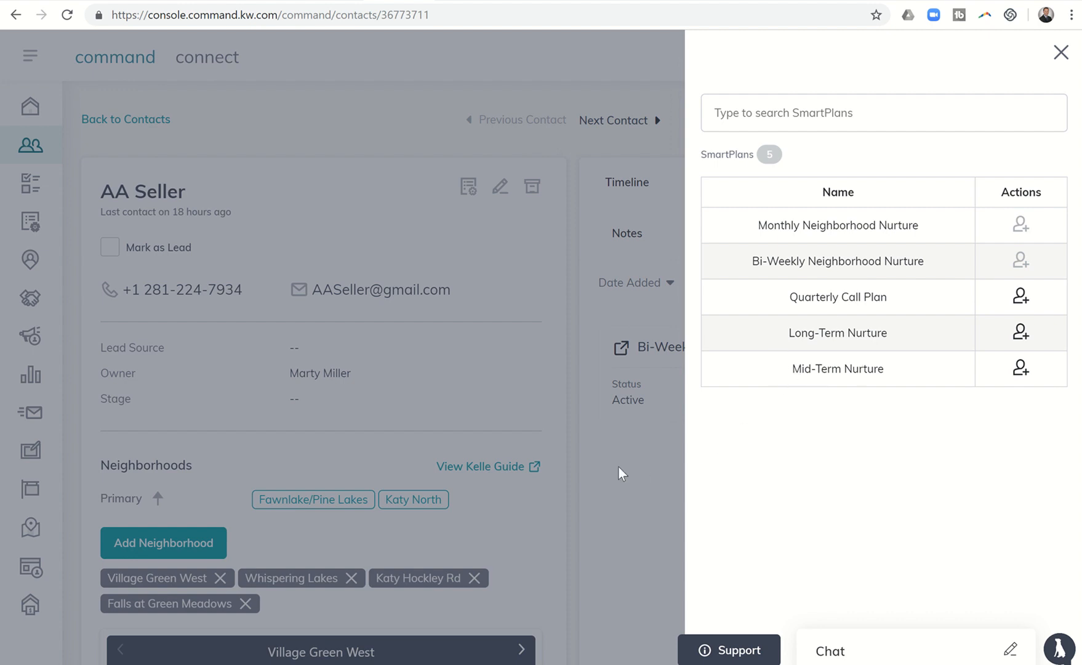
# - Close the plan list without adding, then start the SmartPlans Kelle Guide
pyautogui.click(1061, 51)
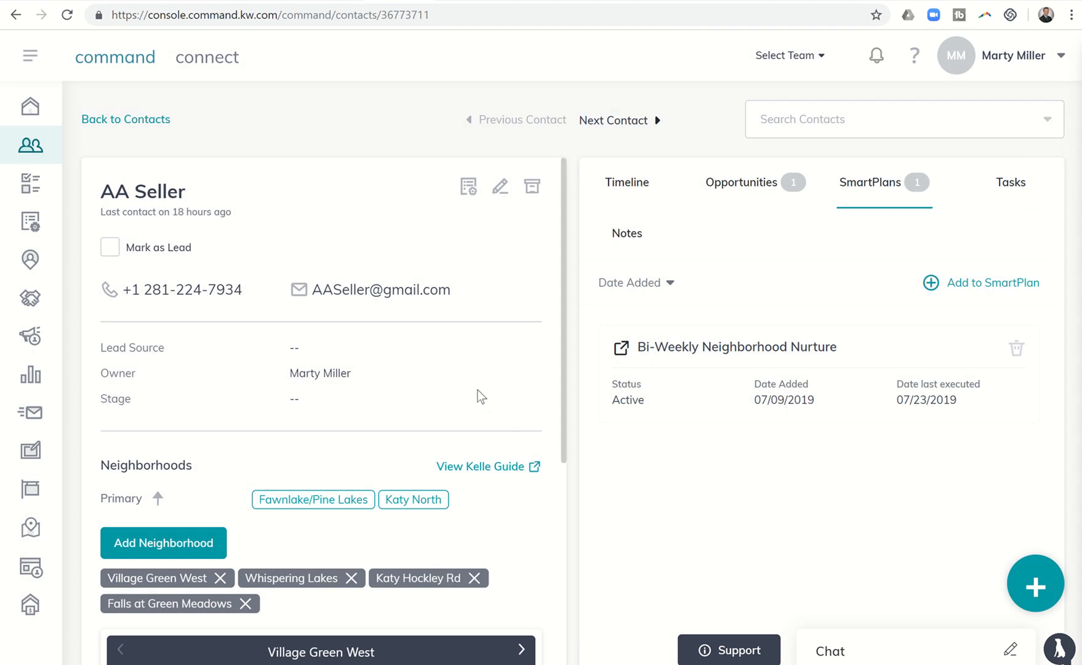
pyautogui.moveTo(481, 466)
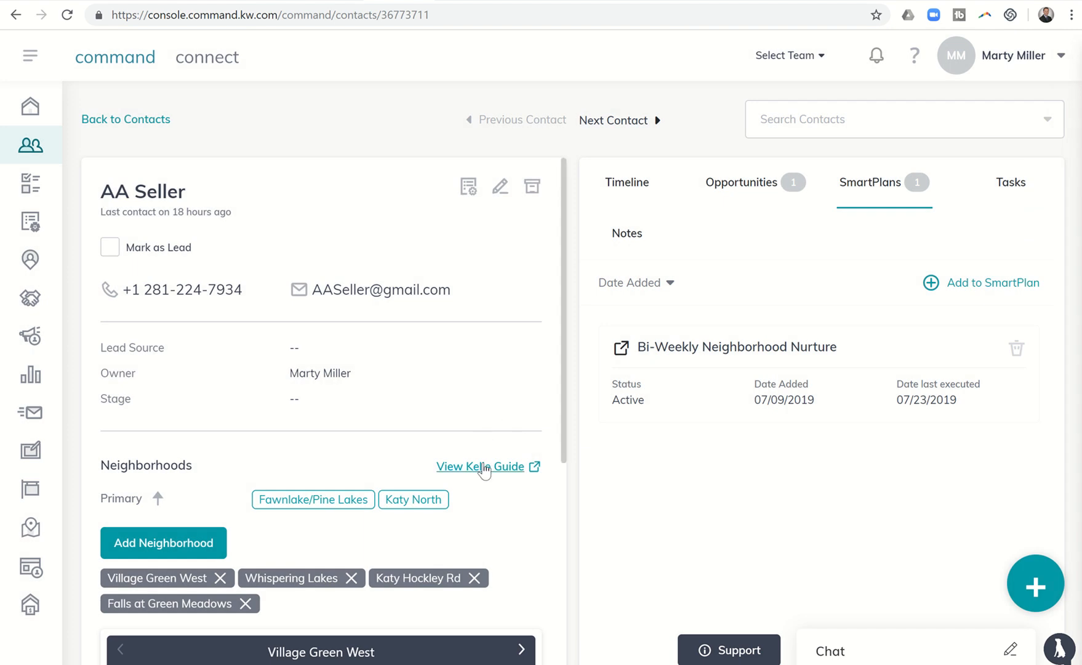
pyautogui.click(480, 466)
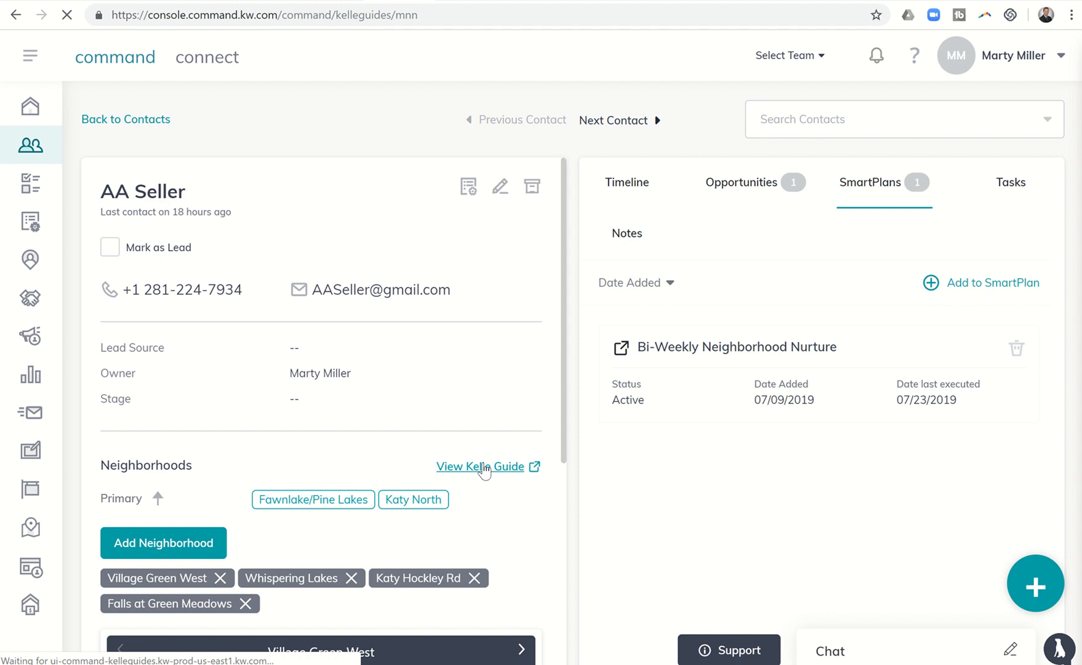
pyautogui.click(480, 467)
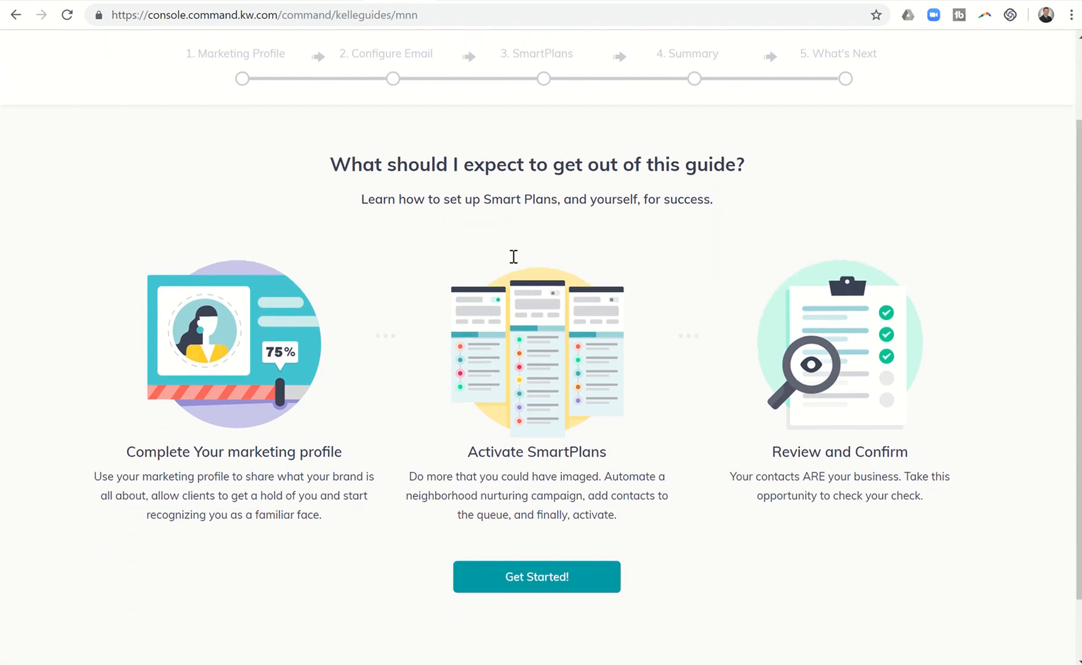
pyautogui.click(536, 576)
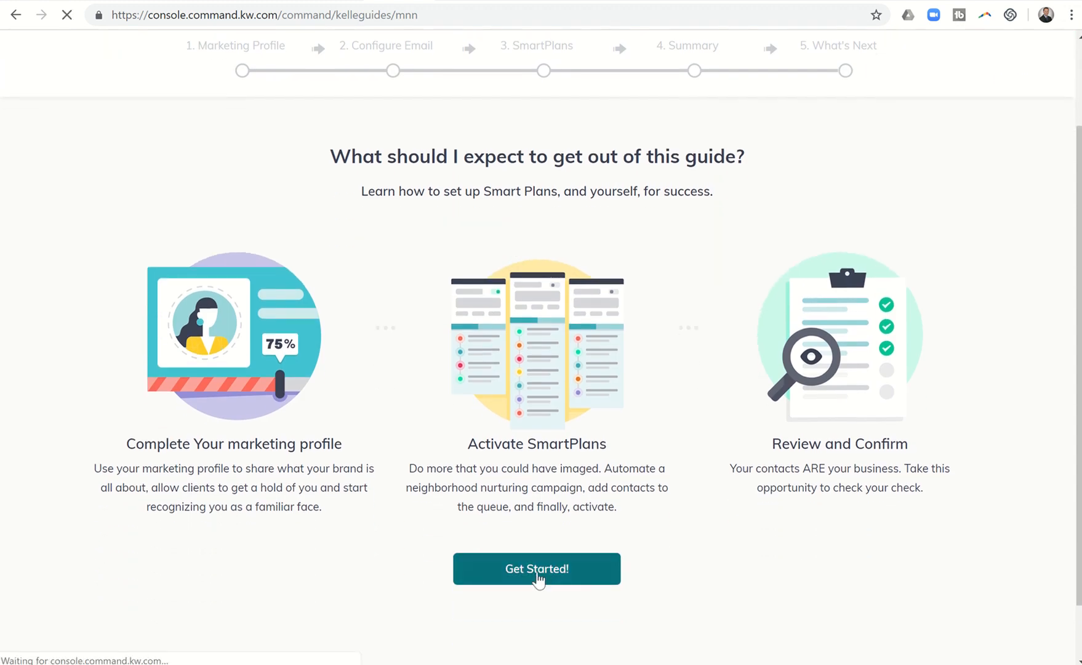
pyautogui.click(536, 568)
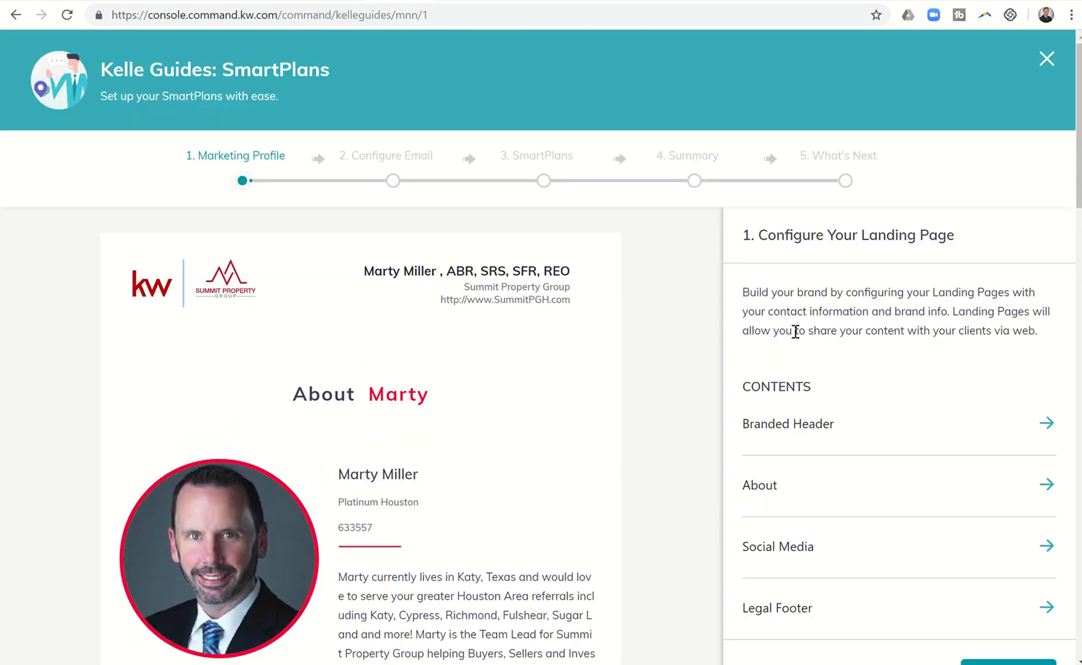
# - Step through branded header, social links and legal footer to Enable Smart Plans
pyautogui.click(788, 423)
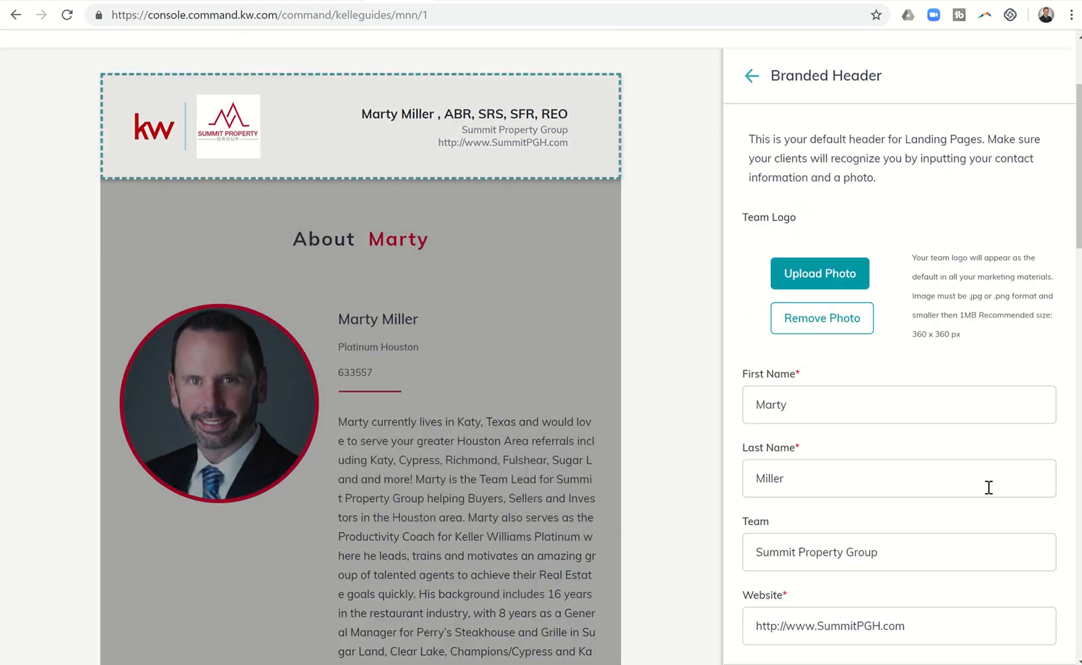
pyautogui.scroll(-3)
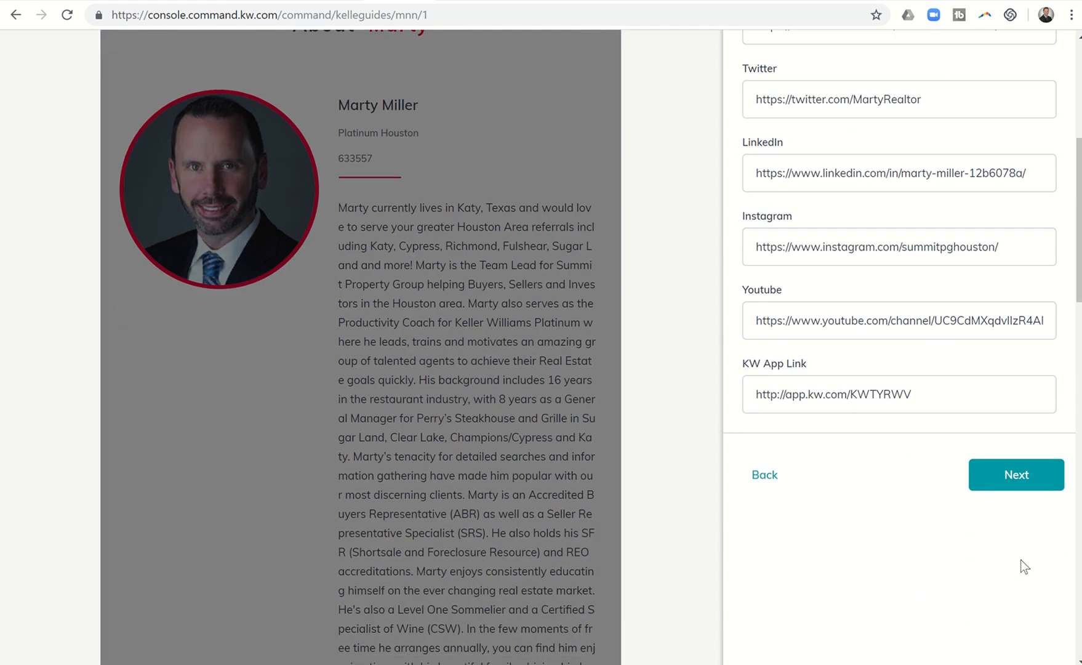
pyautogui.click(1016, 474)
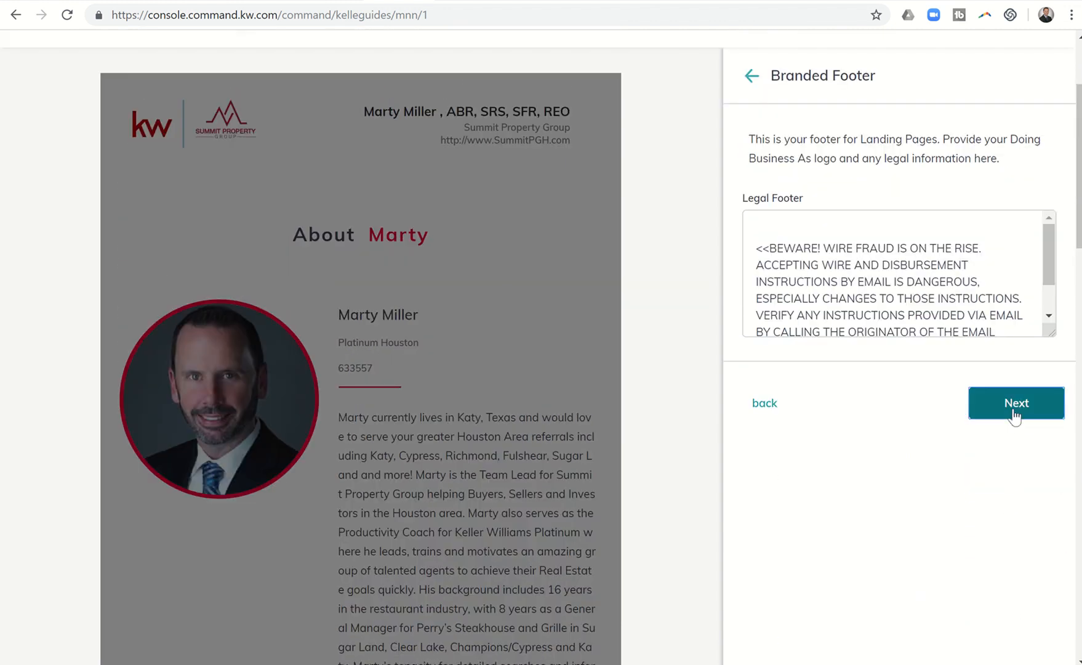
pyautogui.click(1017, 402)
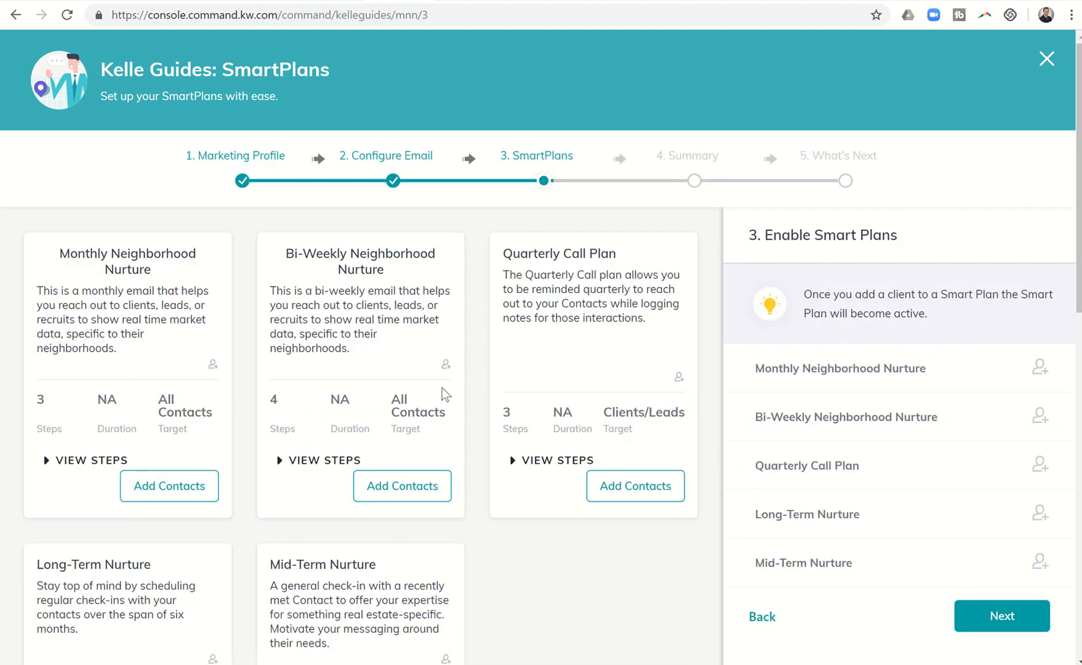
pyautogui.moveTo(403, 380)
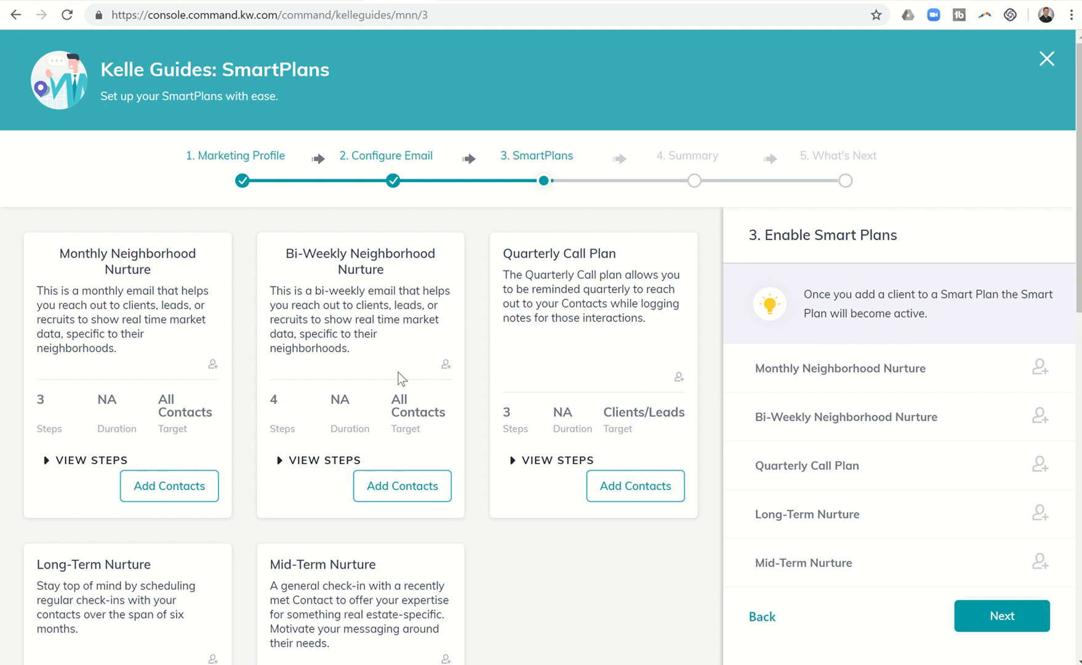
pyautogui.scroll(-3)
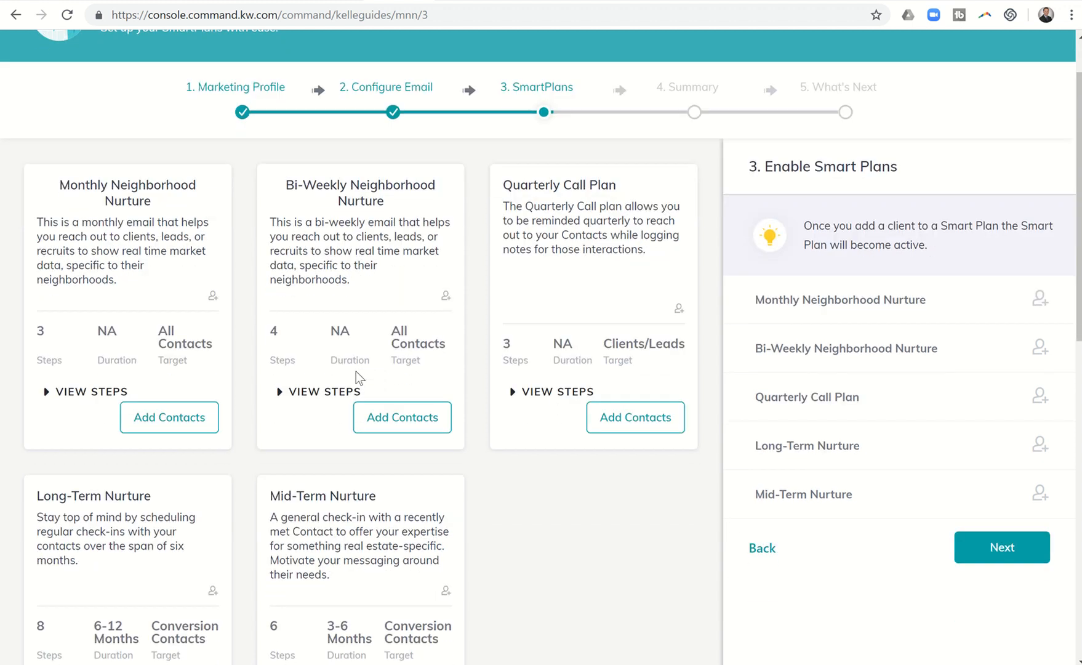
pyautogui.scroll(-3)
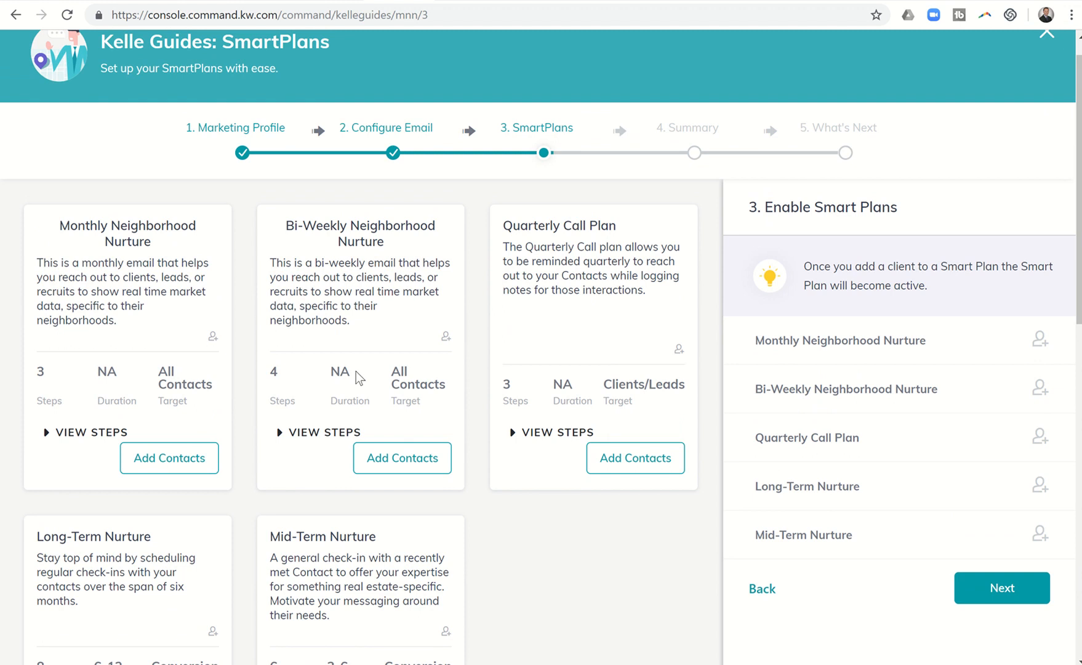
pyautogui.scroll(-3)
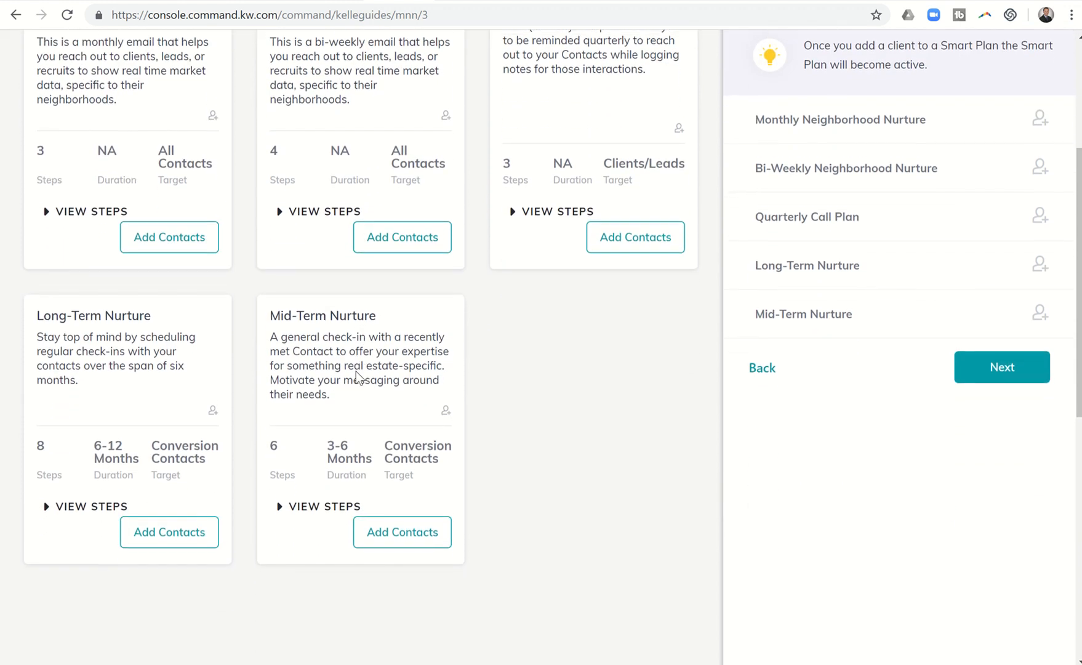
pyautogui.scroll(-3)
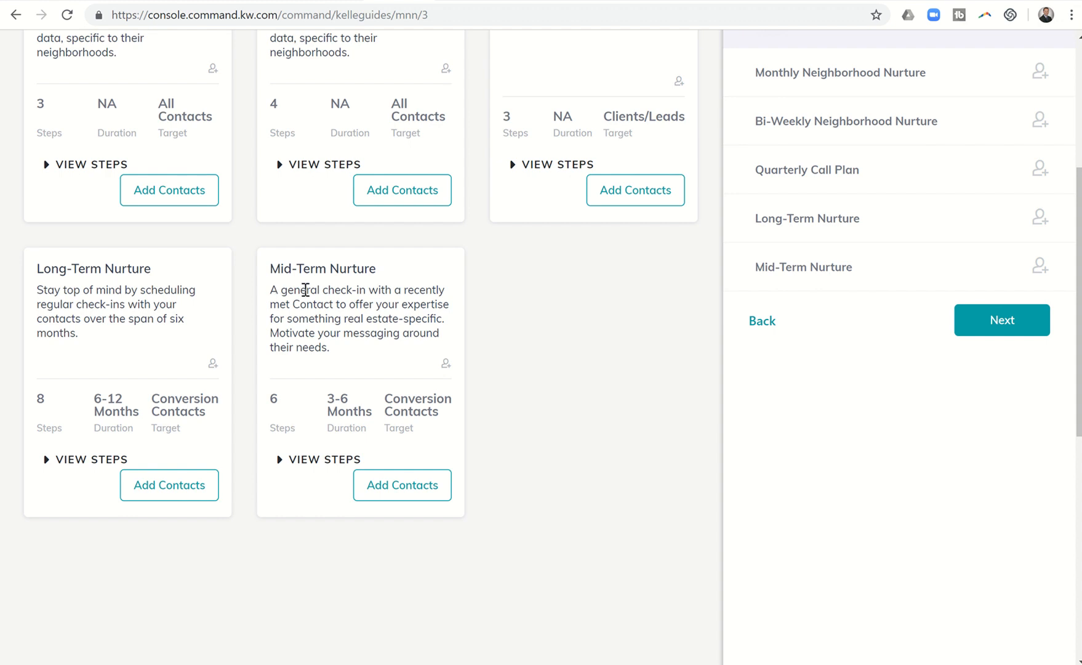
pyautogui.moveTo(333, 312)
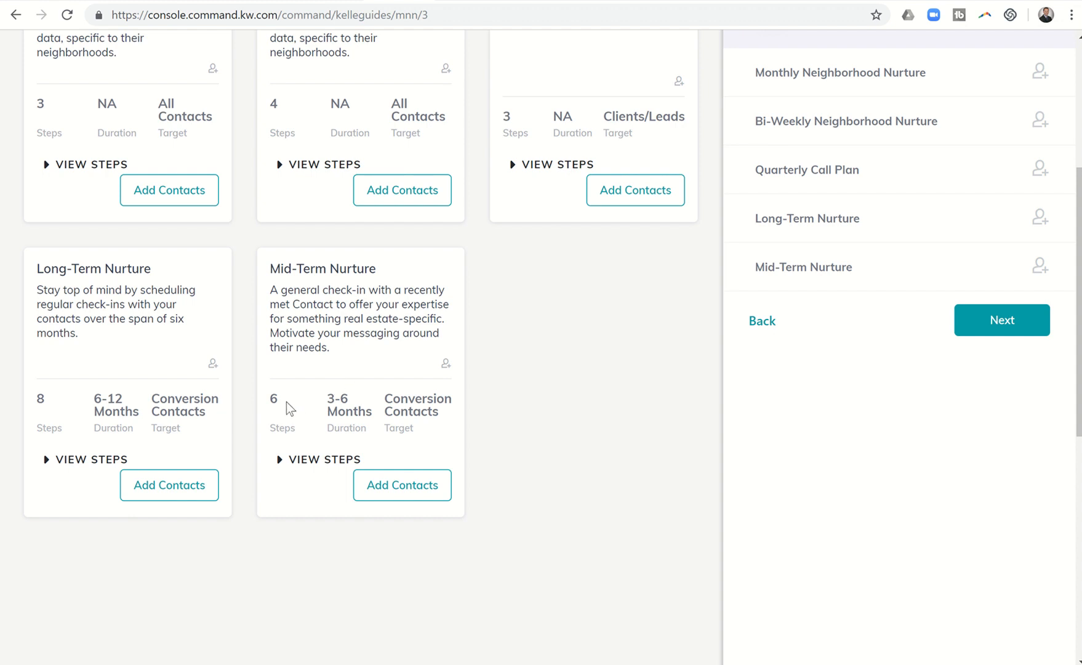
pyautogui.moveTo(279, 419)
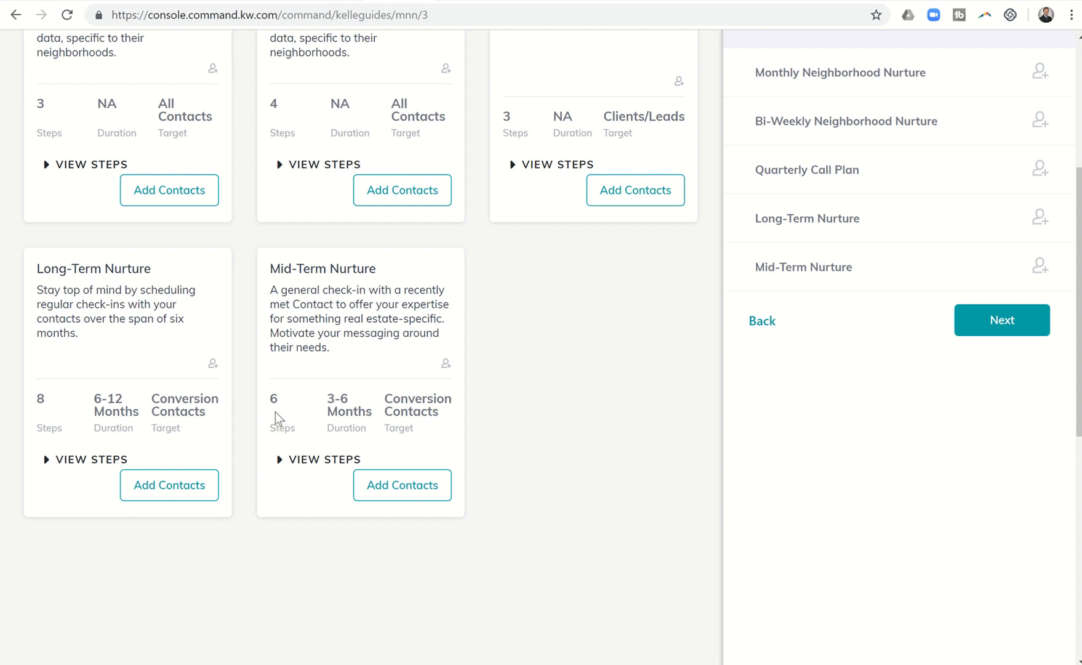
pyautogui.moveTo(338, 407)
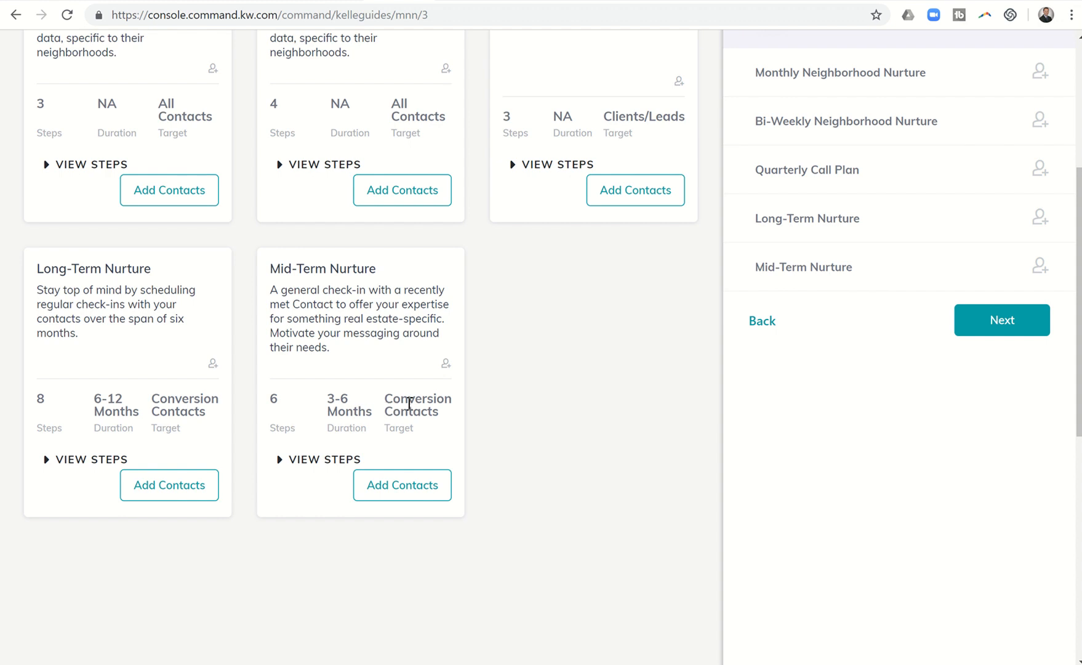
pyautogui.moveTo(297, 470)
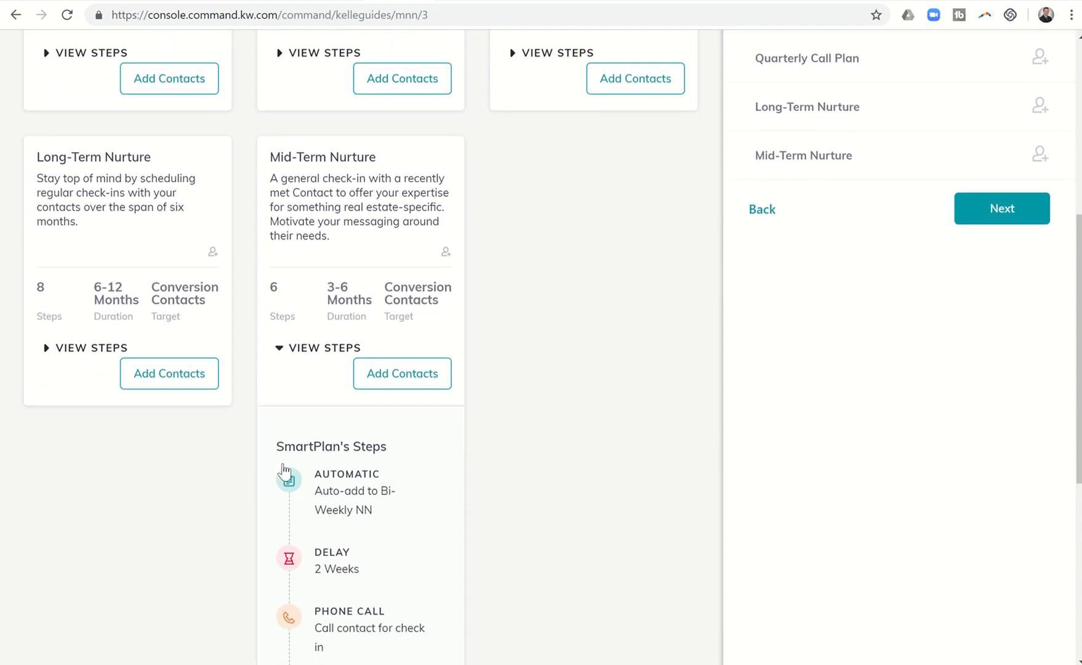
# - Scroll through Mid-Term Nurture's steps: auto-add, two-week delays, check-in call, text, repeat
pyautogui.scroll(-3)
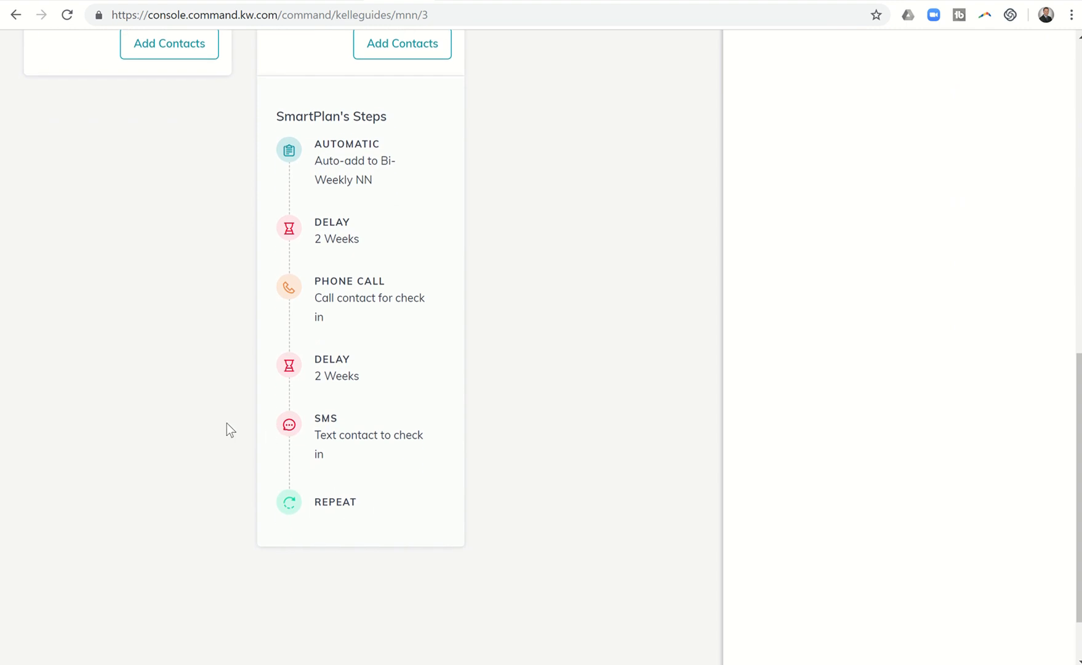
pyautogui.moveTo(237, 143)
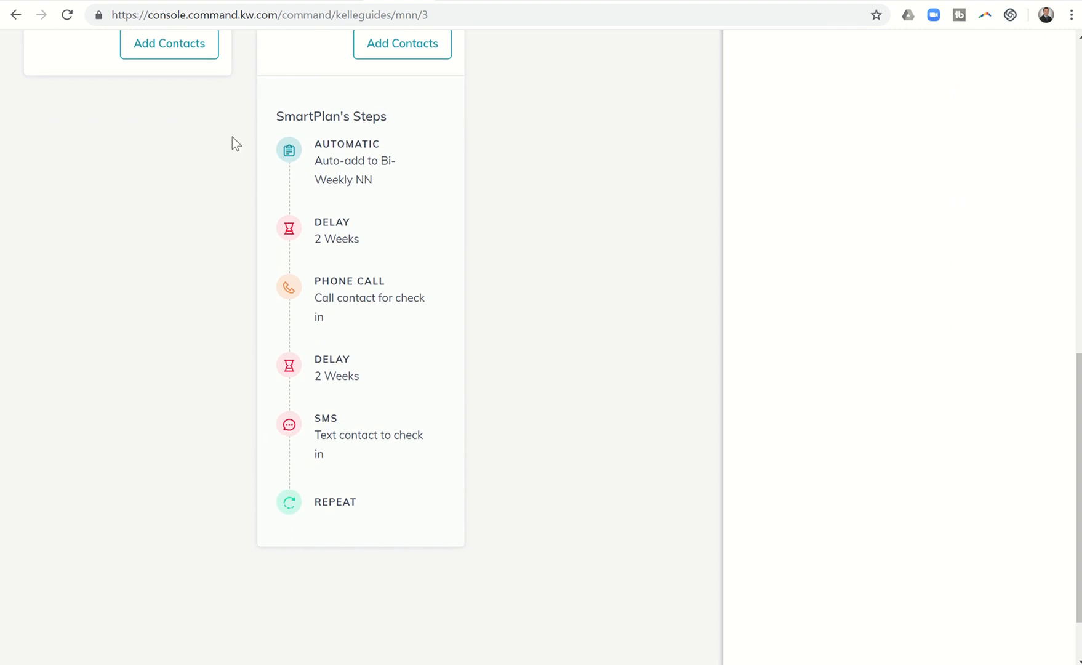
pyautogui.moveTo(381, 138)
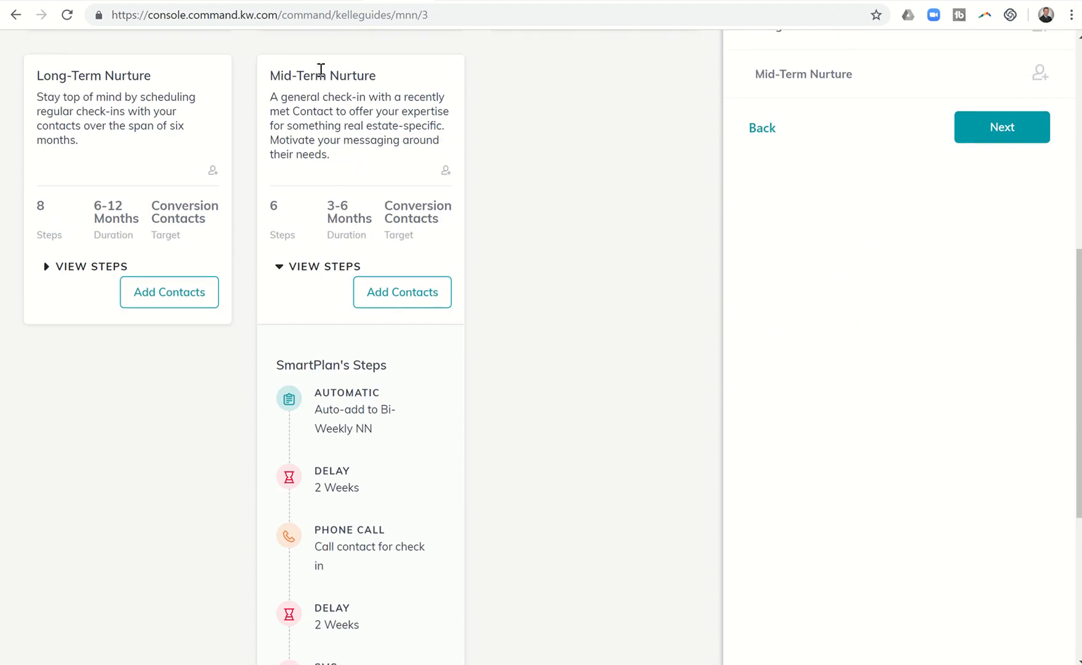
pyautogui.scroll(-3)
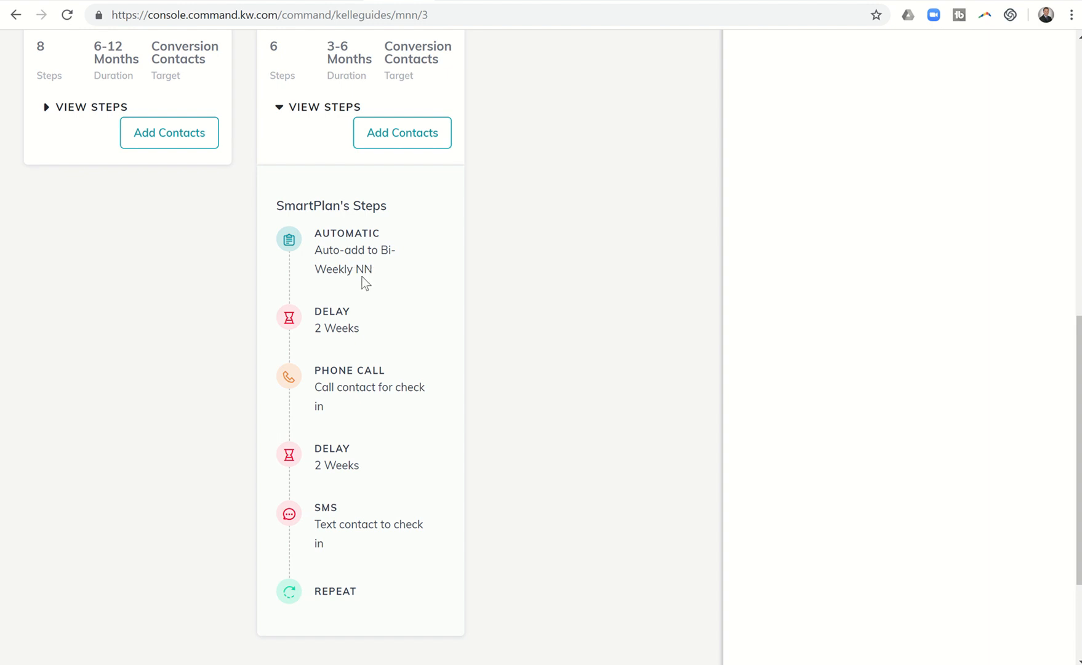
pyautogui.scroll(-3)
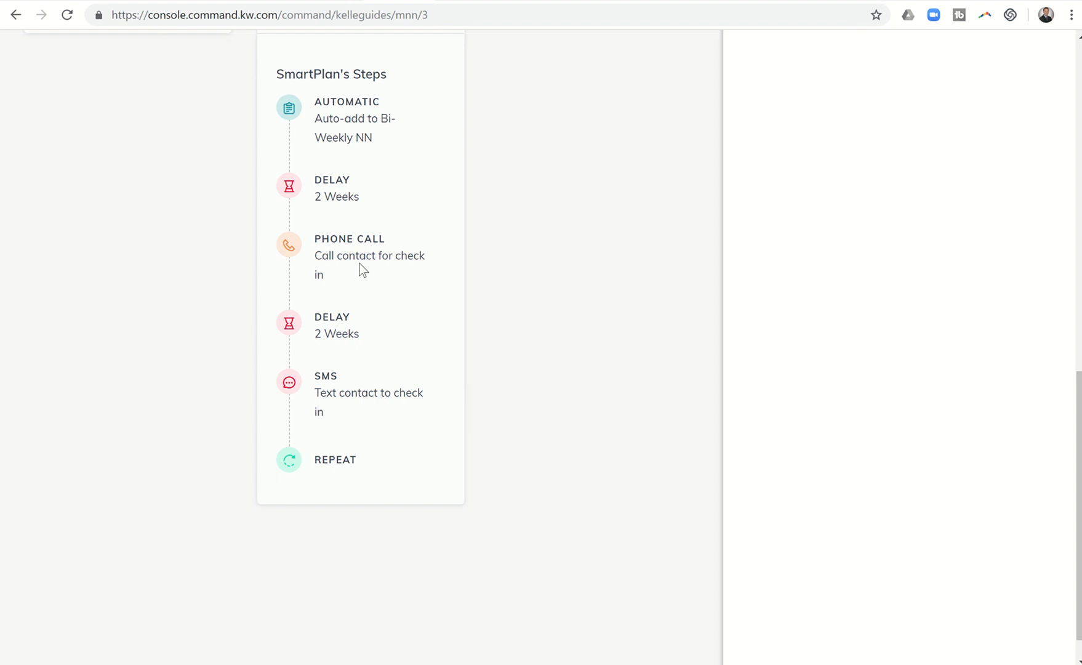
pyautogui.scroll(-3)
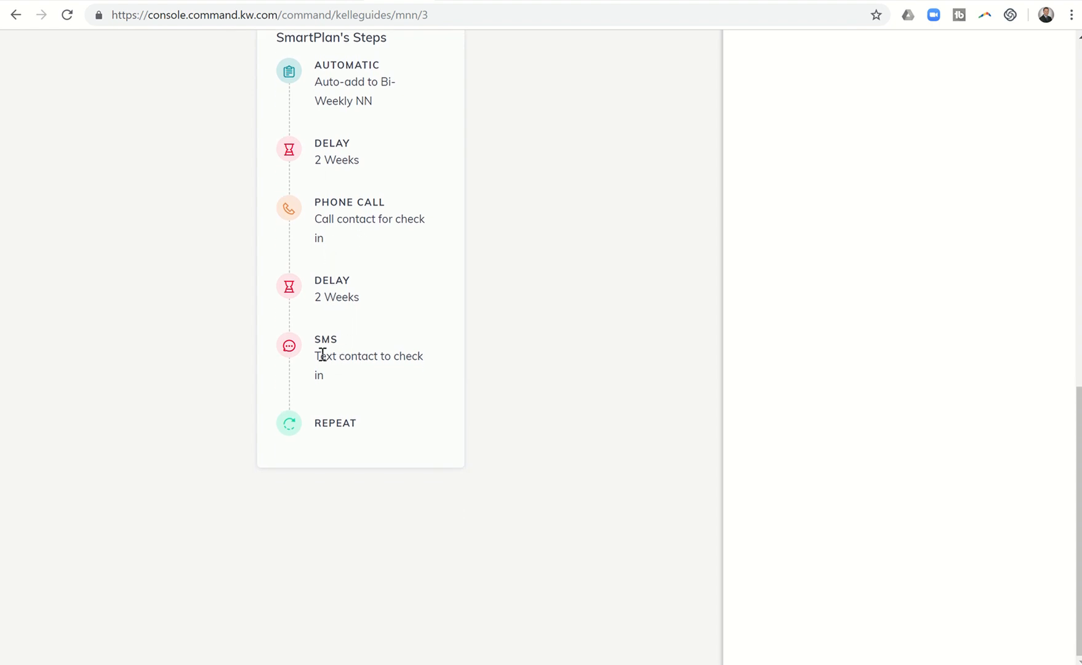
pyautogui.moveTo(320, 344)
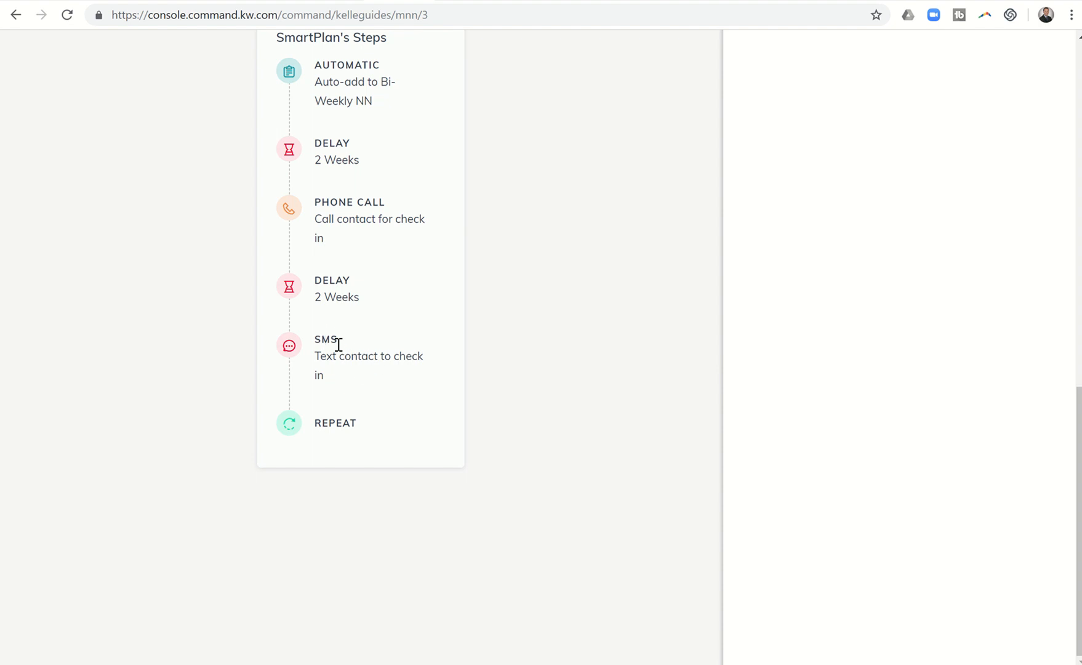
pyautogui.moveTo(342, 380)
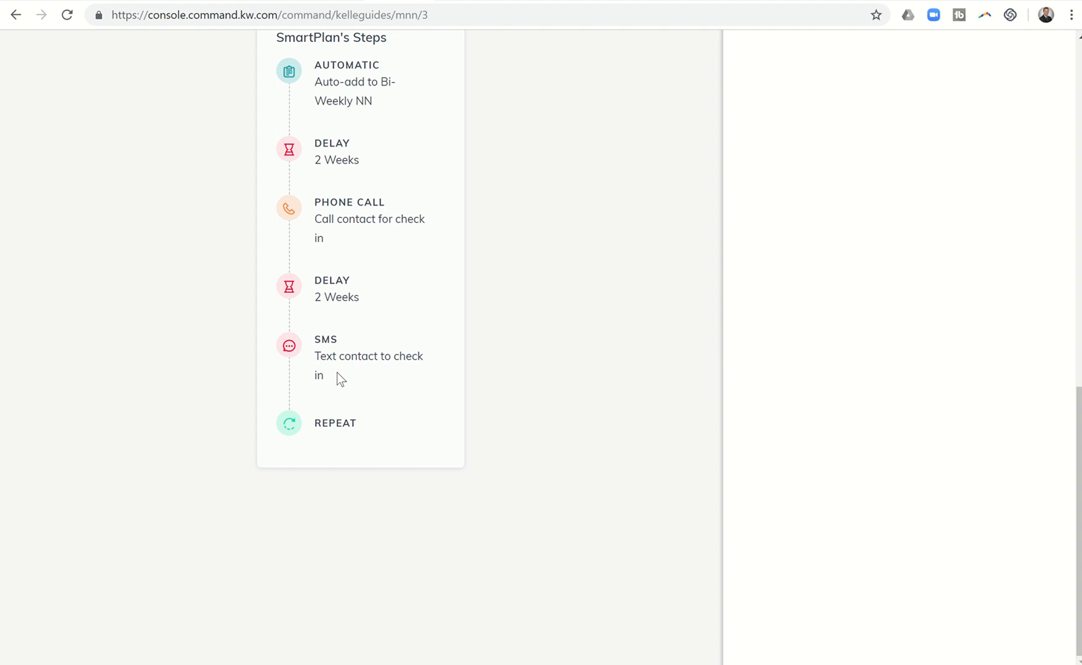
pyautogui.moveTo(364, 353)
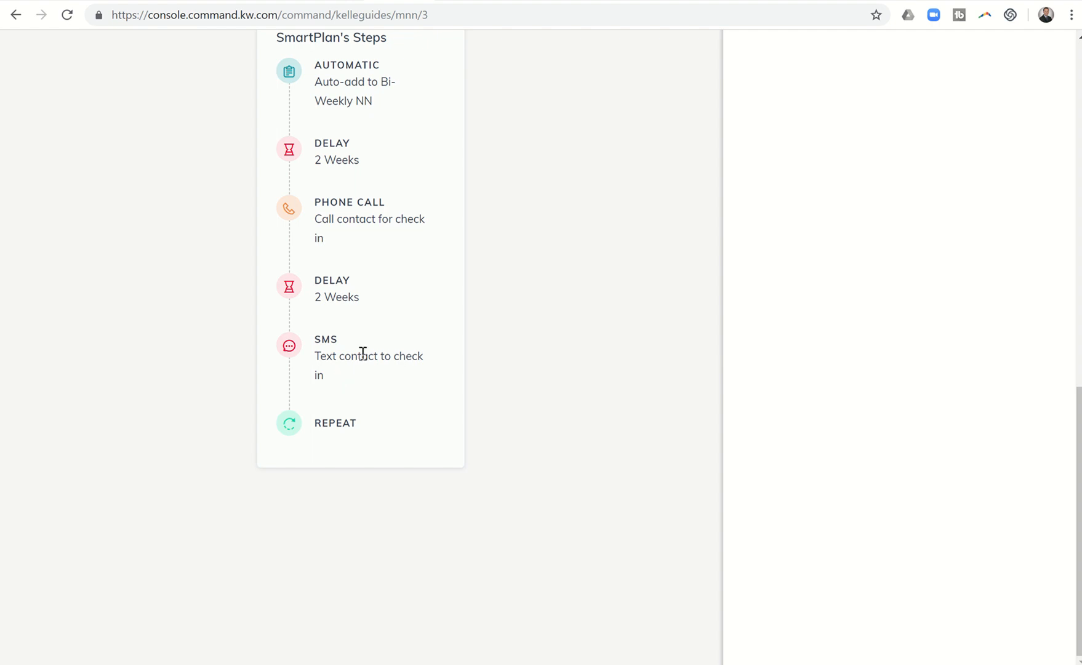
pyautogui.scroll(3)
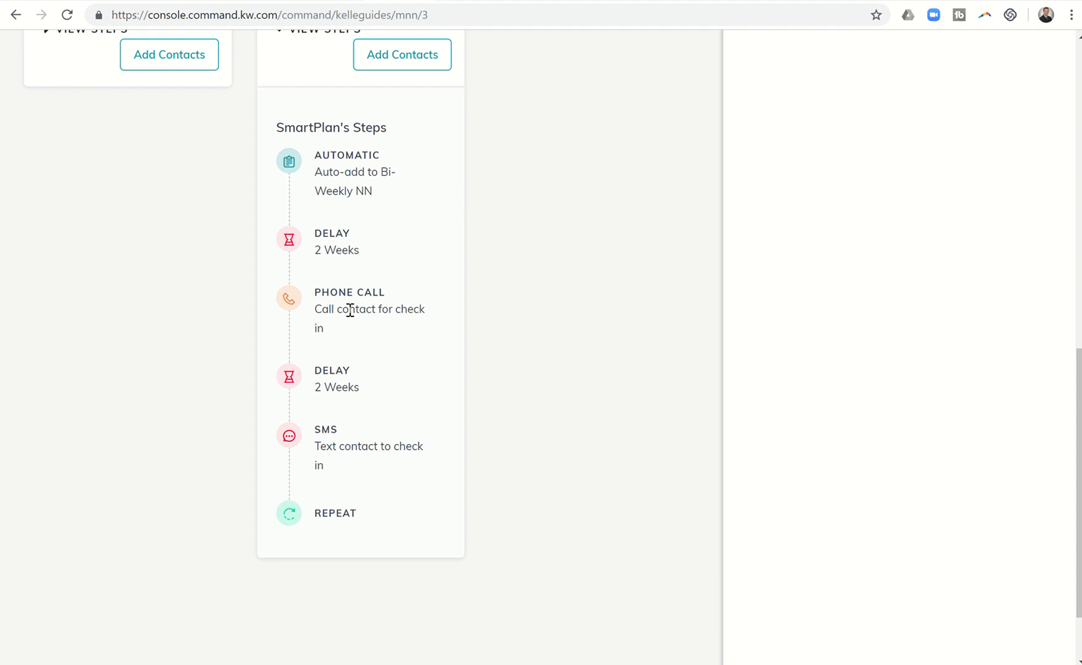
pyautogui.moveTo(340, 444)
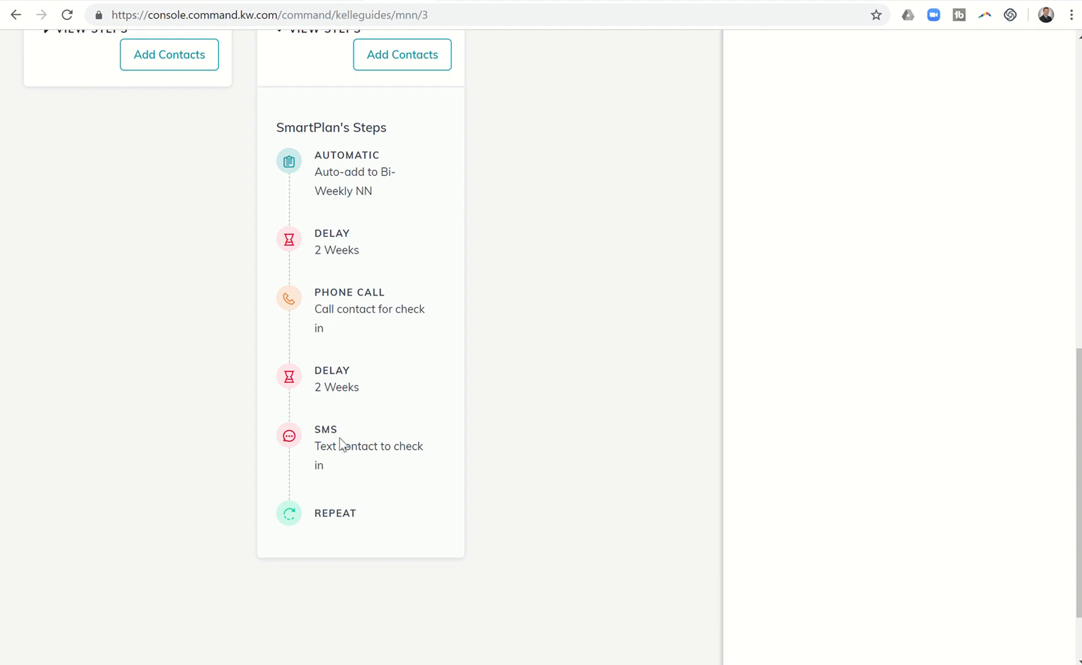
pyautogui.scroll(-3)
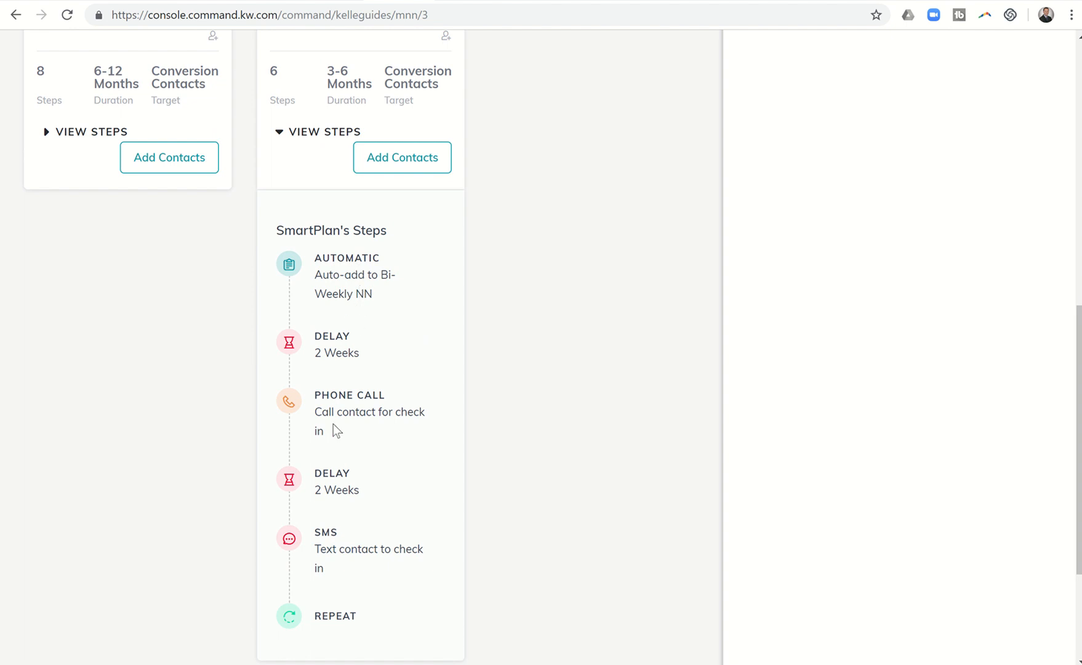
pyautogui.scroll(-3)
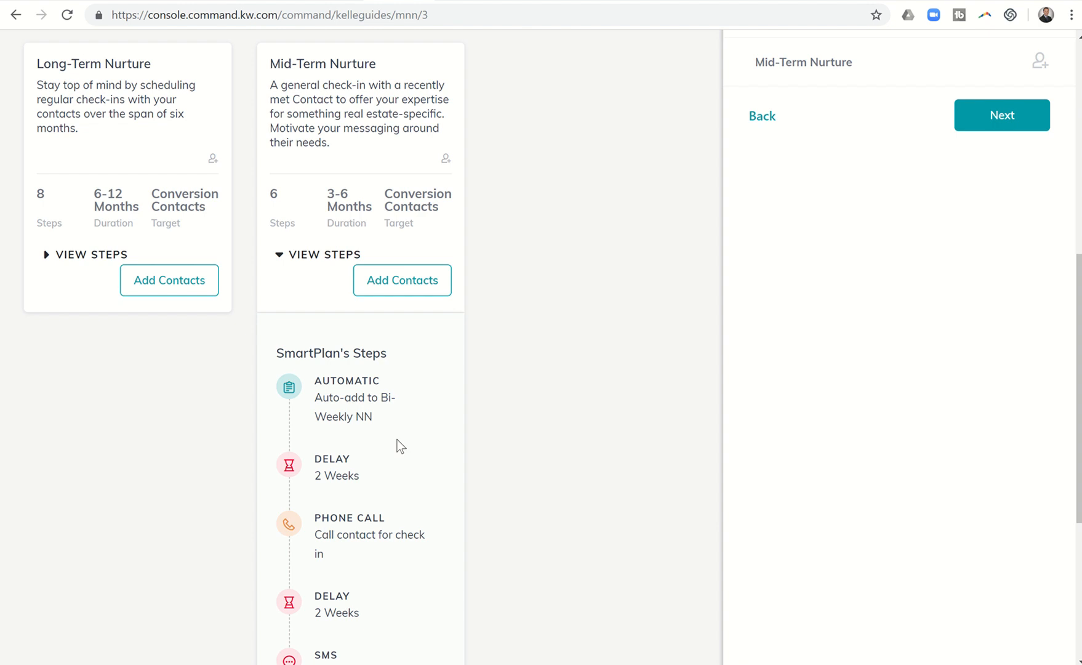
pyautogui.moveTo(401, 485)
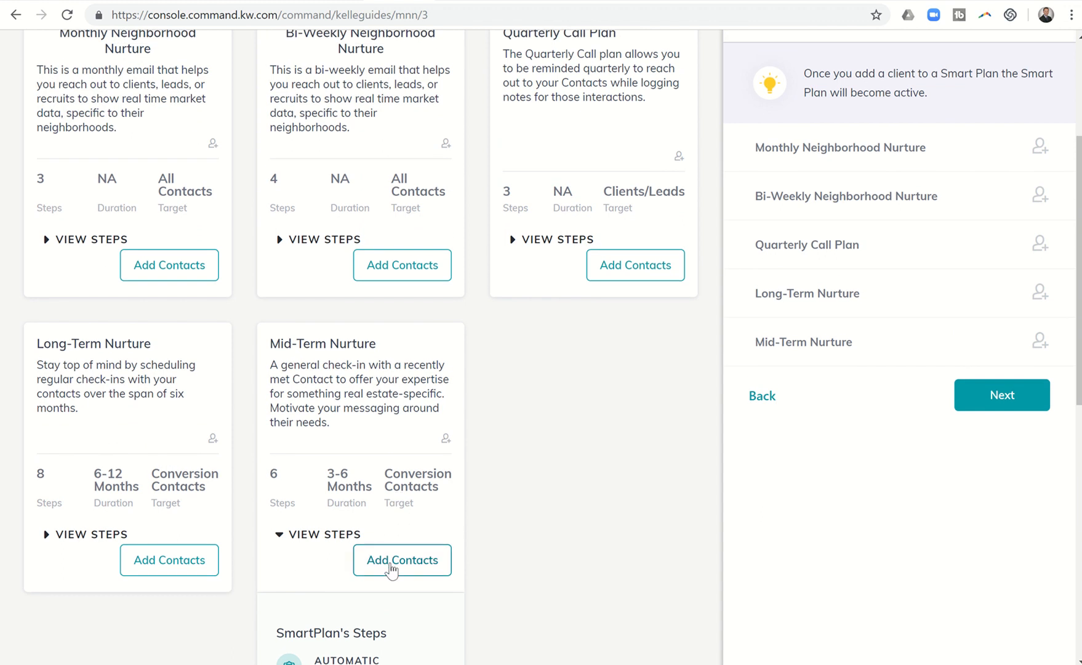
# - Check AA Seller in Mid-Term Nurture's Add or Remove Clients dialog and add them
pyautogui.click(402, 560)
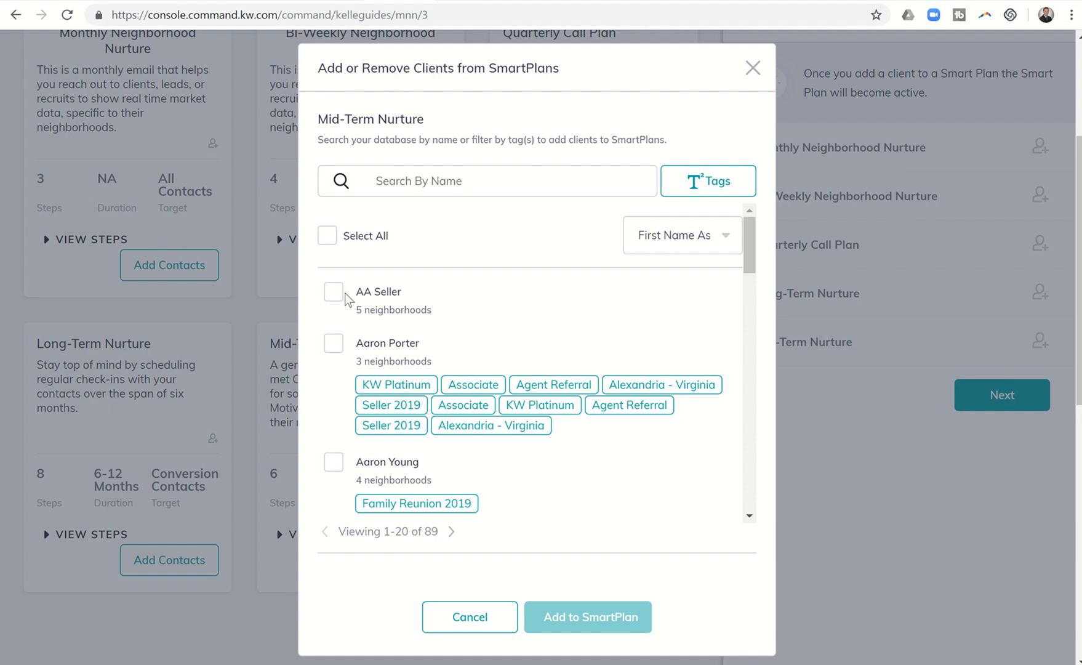
pyautogui.moveTo(468, 284)
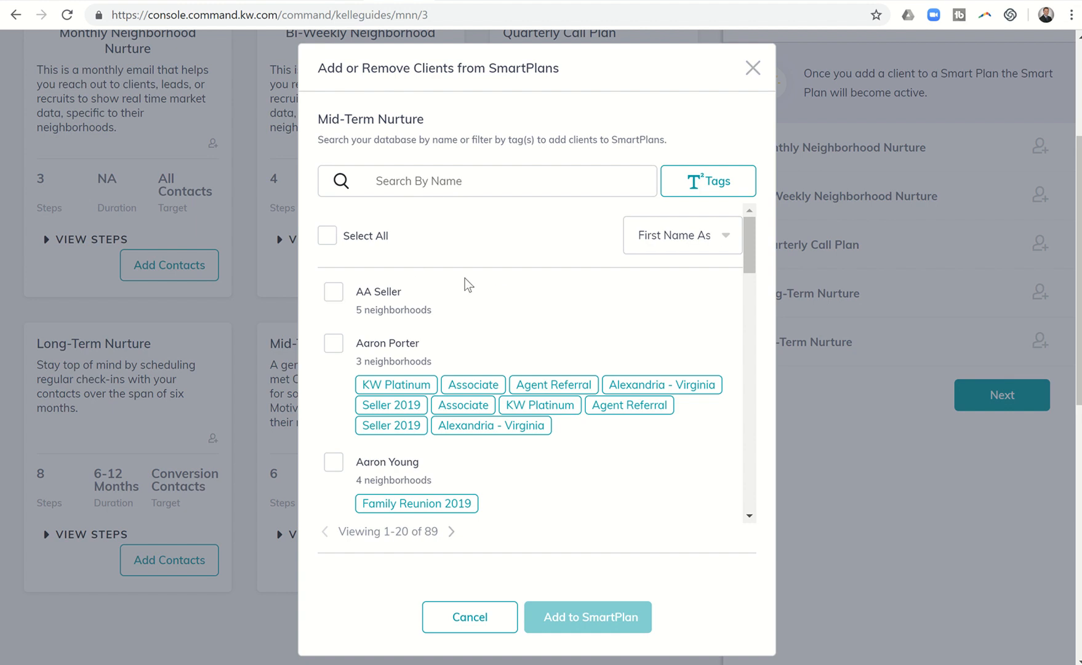
pyautogui.click(682, 234)
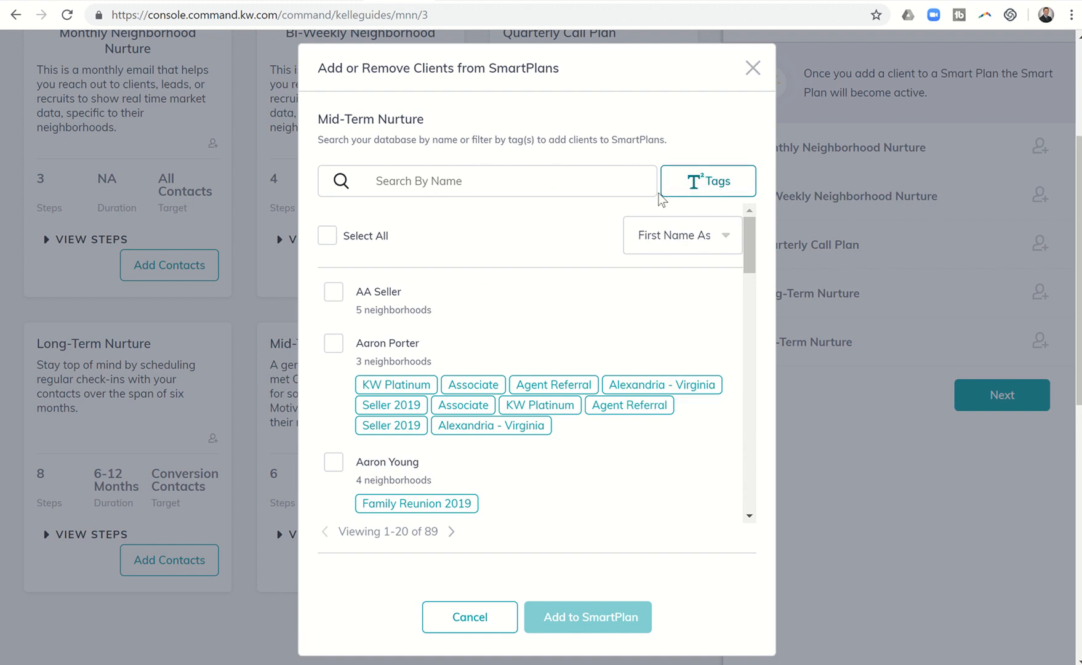
pyautogui.moveTo(350, 303)
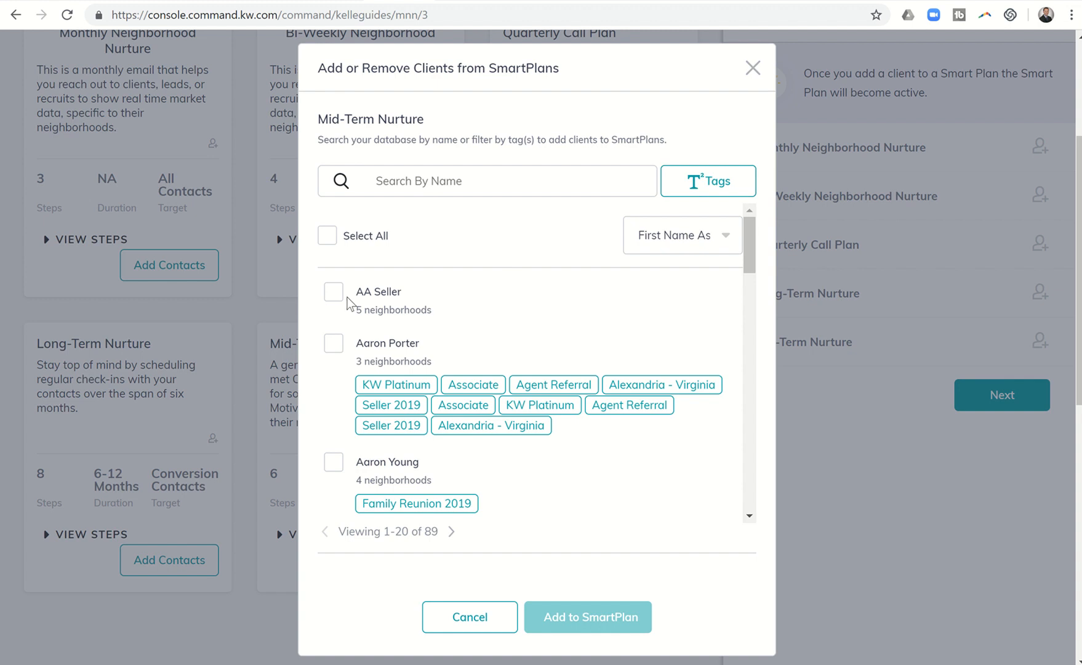
pyautogui.click(334, 292)
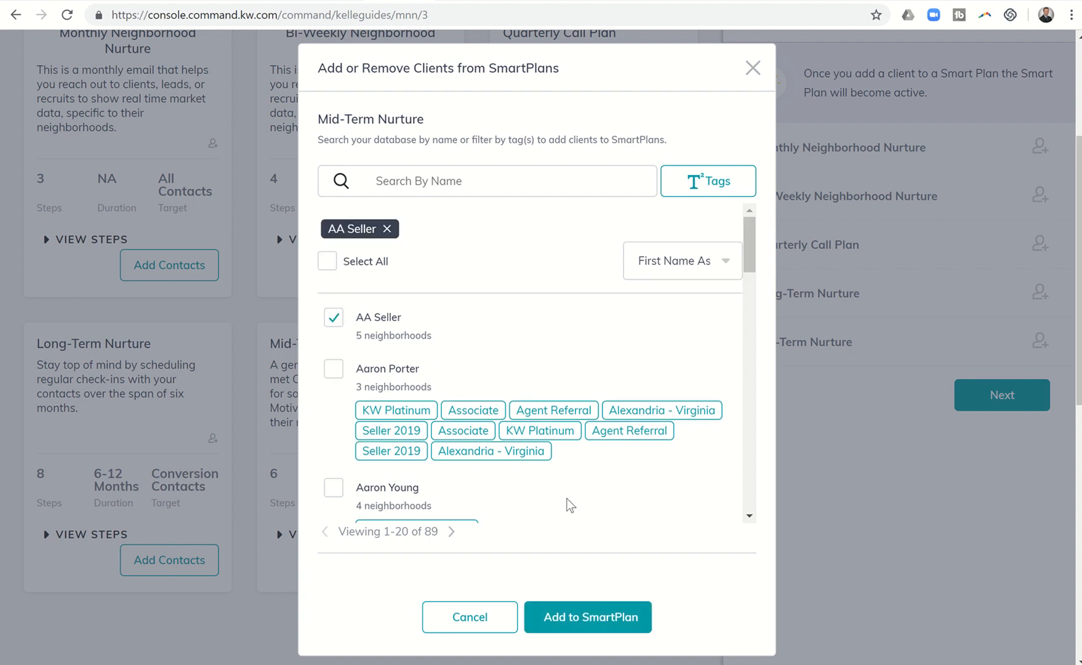
pyautogui.click(587, 617)
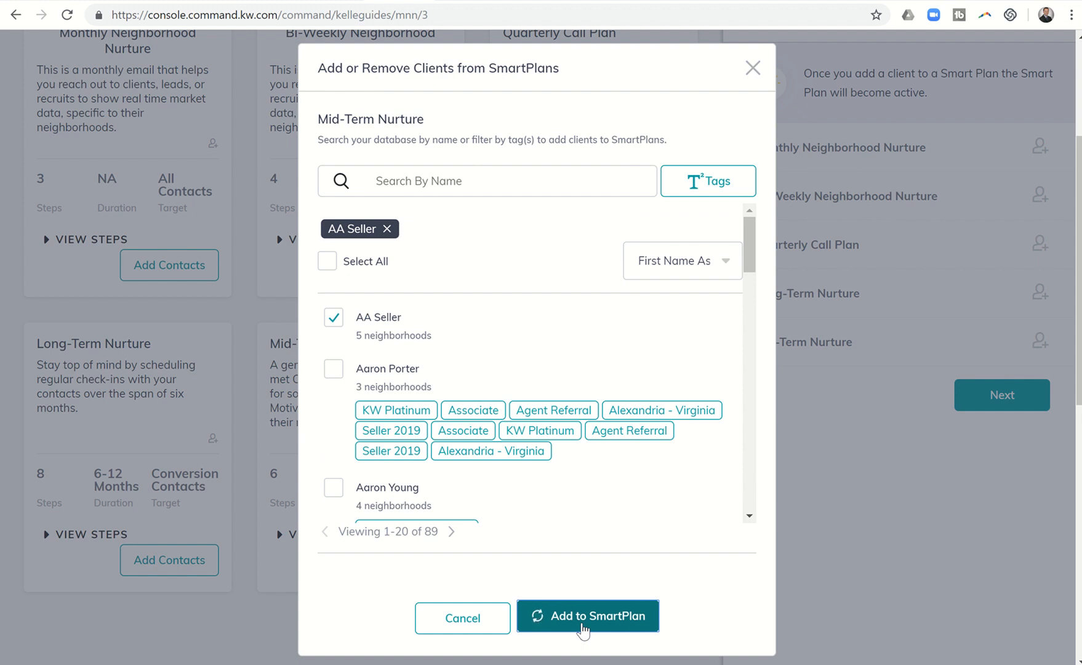
pyautogui.click(588, 616)
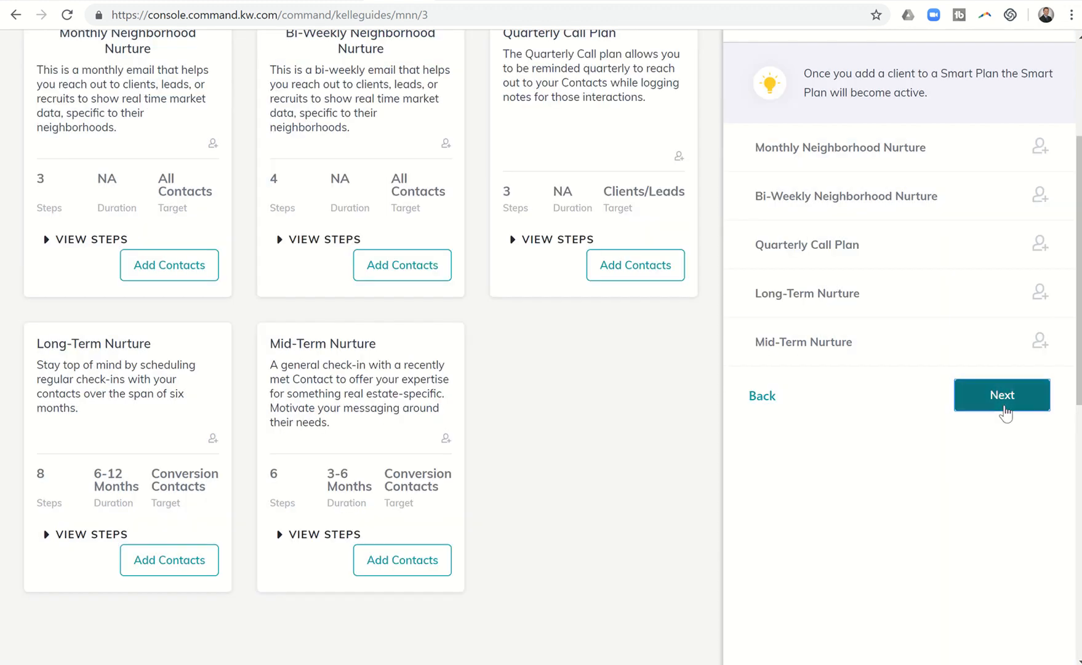
# - Finish the guide through Summary and What's Next, landing on the Landing Pages list
pyautogui.click(1002, 394)
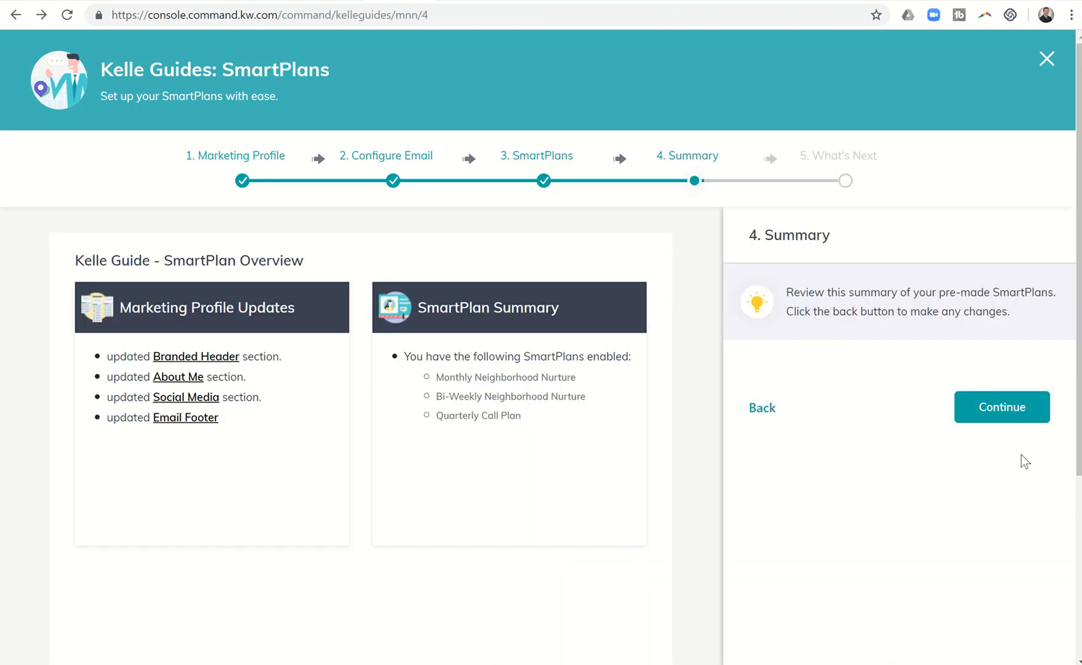
pyautogui.click(1001, 407)
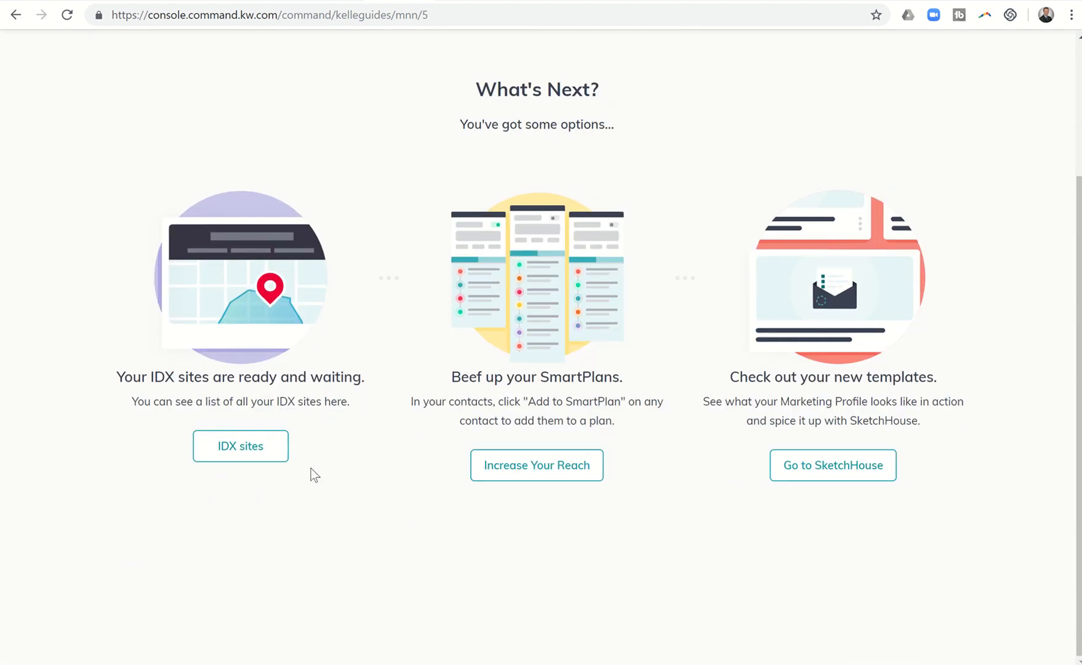
pyautogui.moveTo(653, 504)
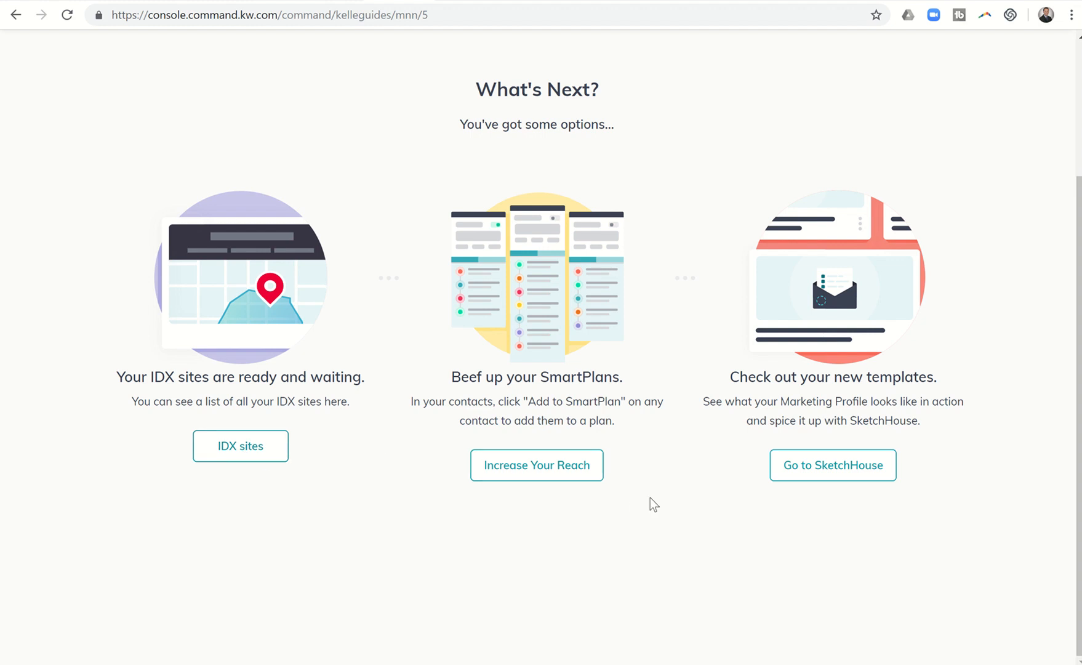
pyautogui.click(240, 445)
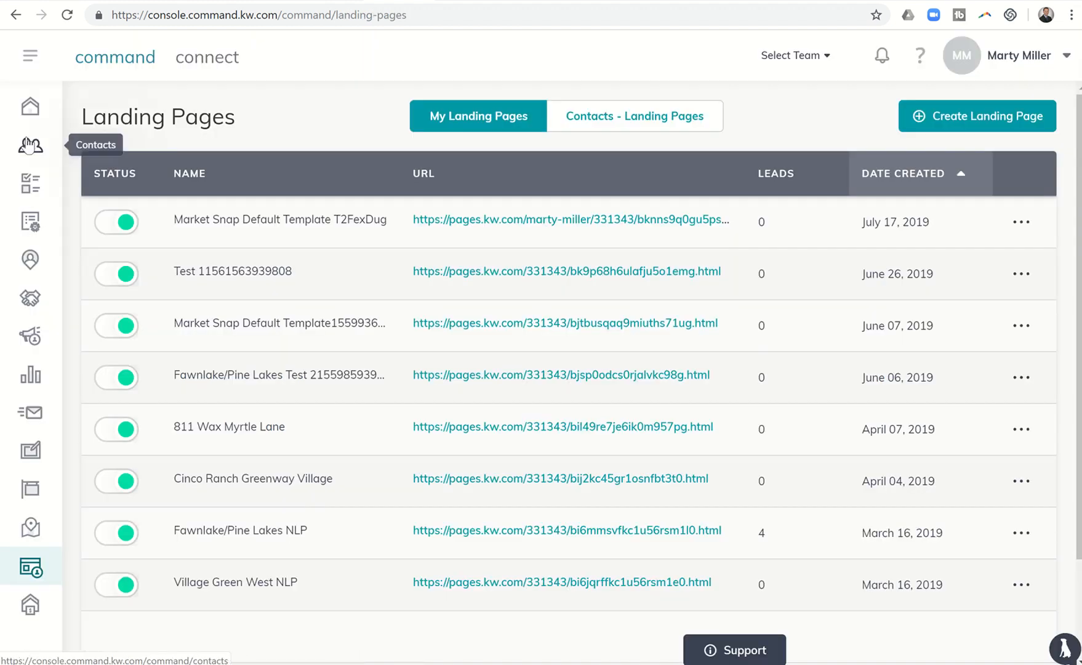
# - Reopen AA Seller's SmartPlans, showing Bi-Weekly Neighborhood Nurture and Mid-Term Nurture active
pyautogui.click(30, 145)
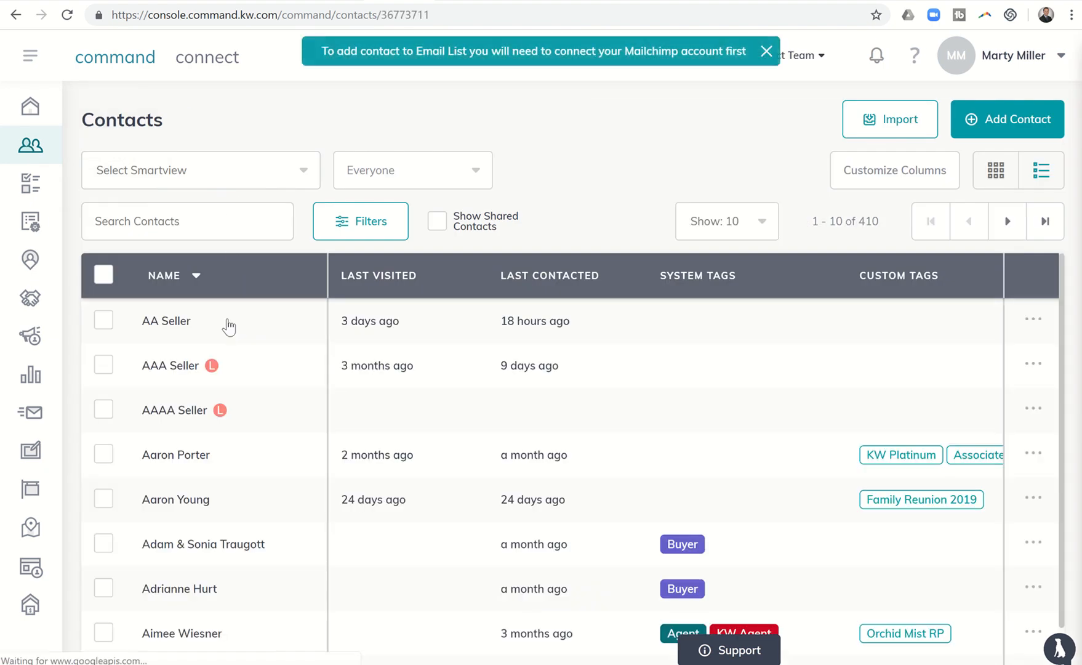
pyautogui.click(165, 320)
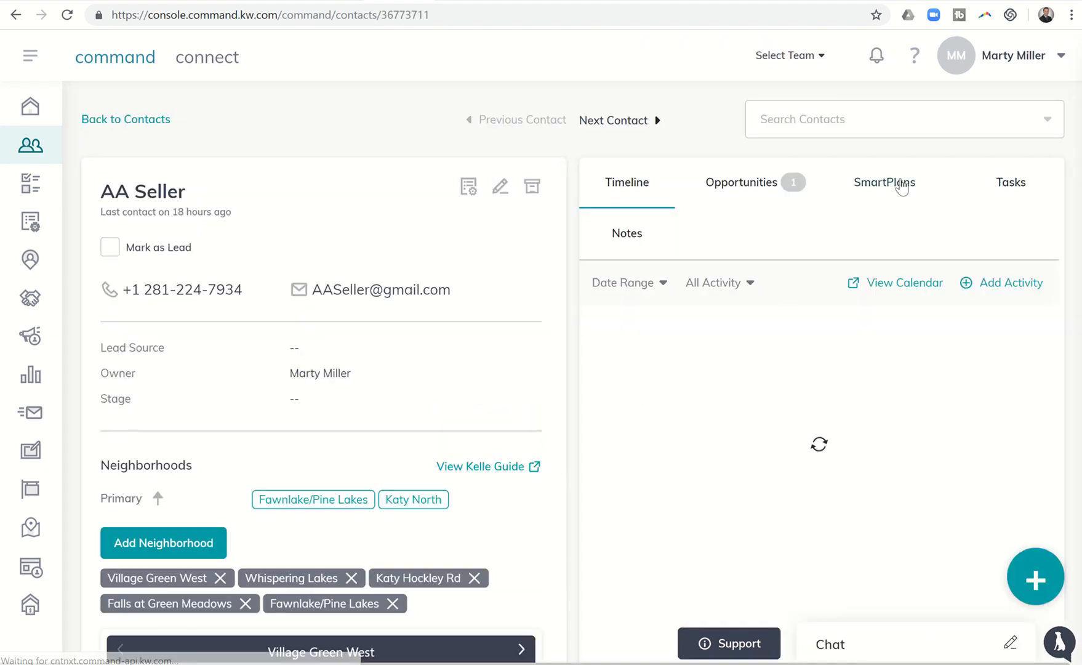
pyautogui.click(883, 182)
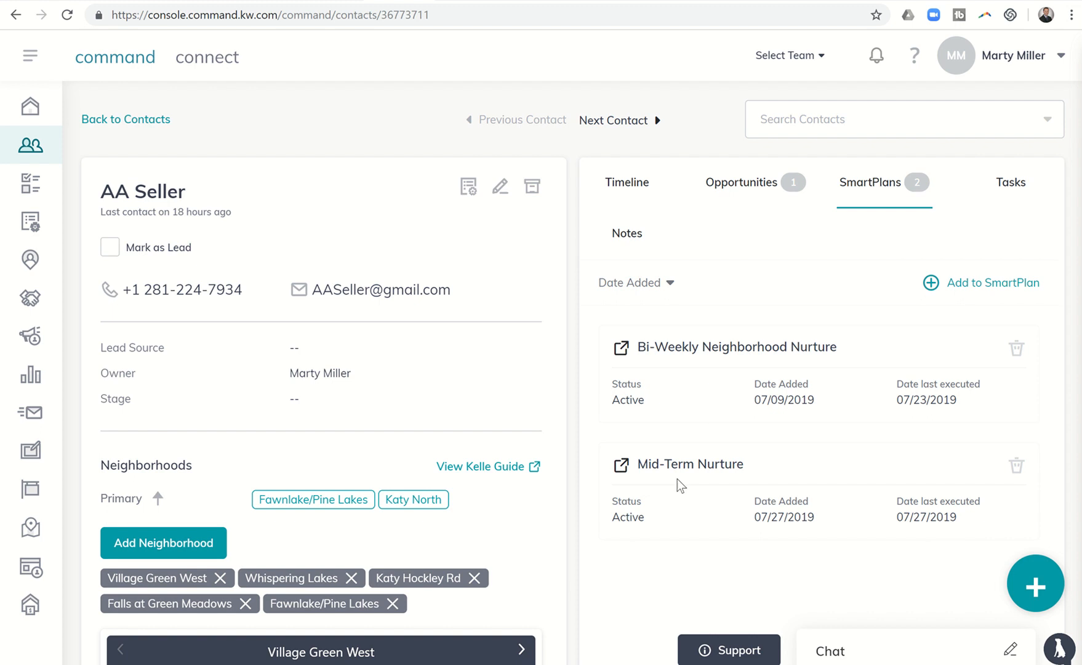
pyautogui.moveTo(698, 485)
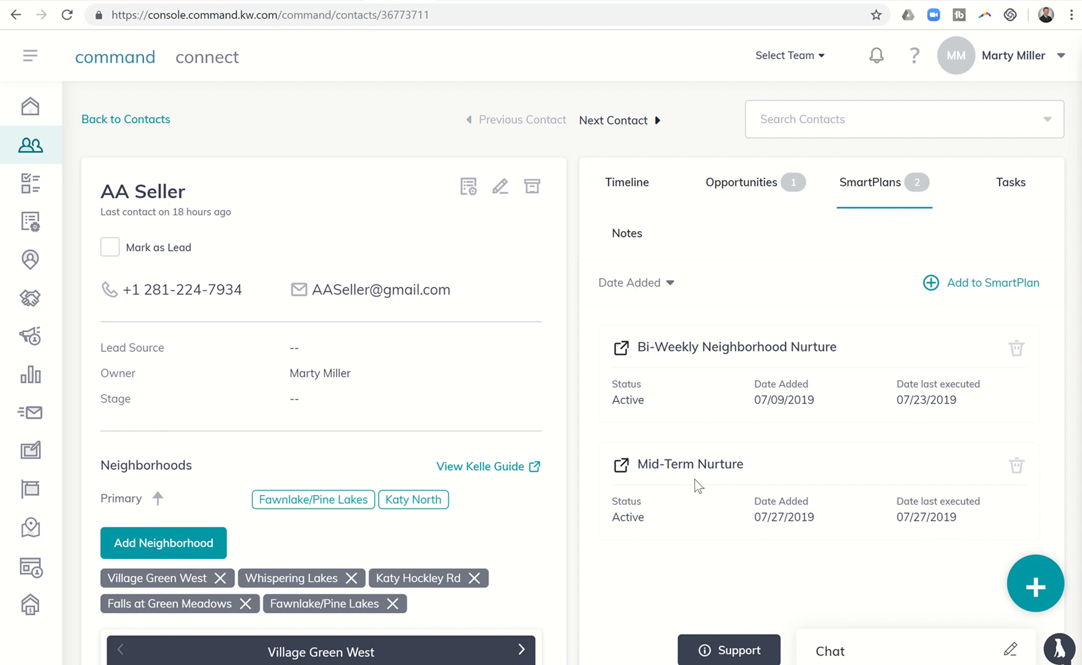
pyautogui.moveTo(731, 457)
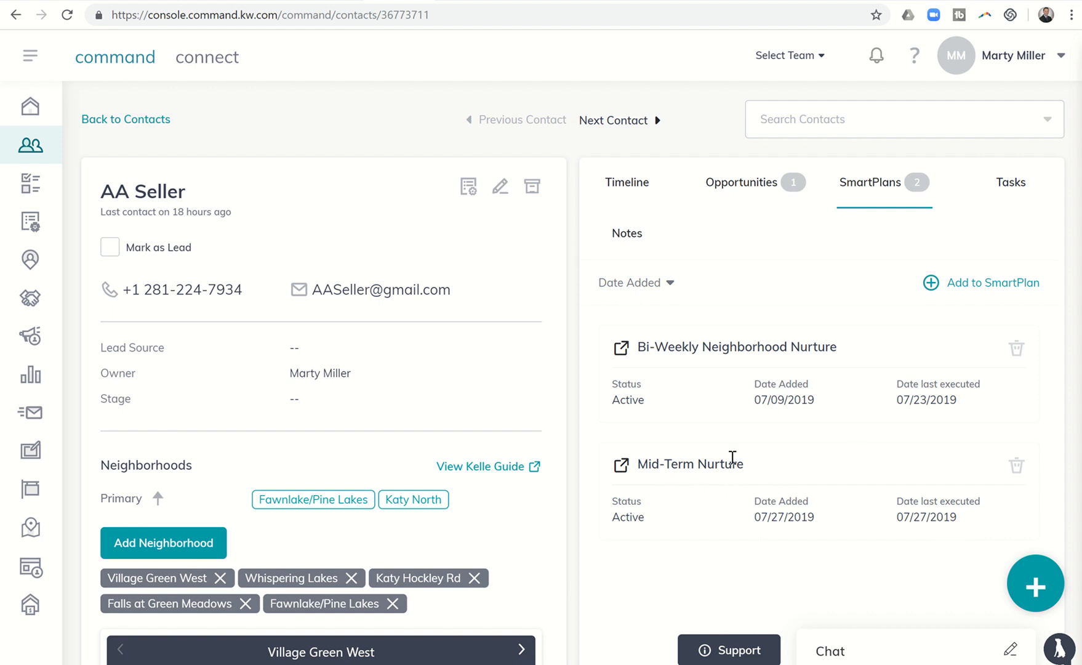
pyautogui.moveTo(716, 350)
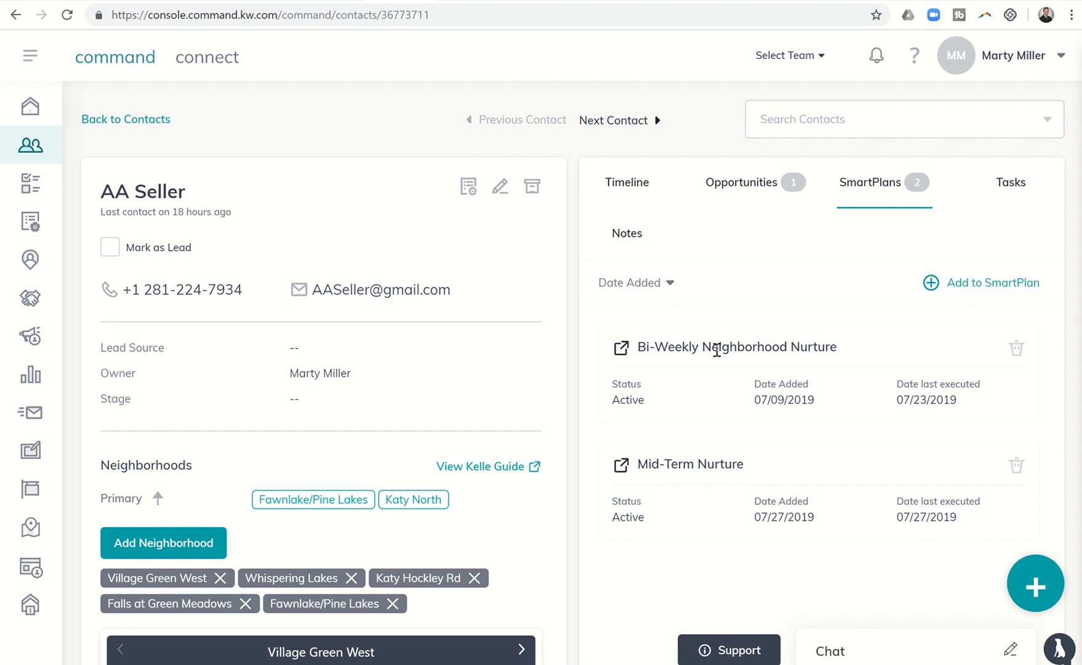
pyautogui.scroll(-3)
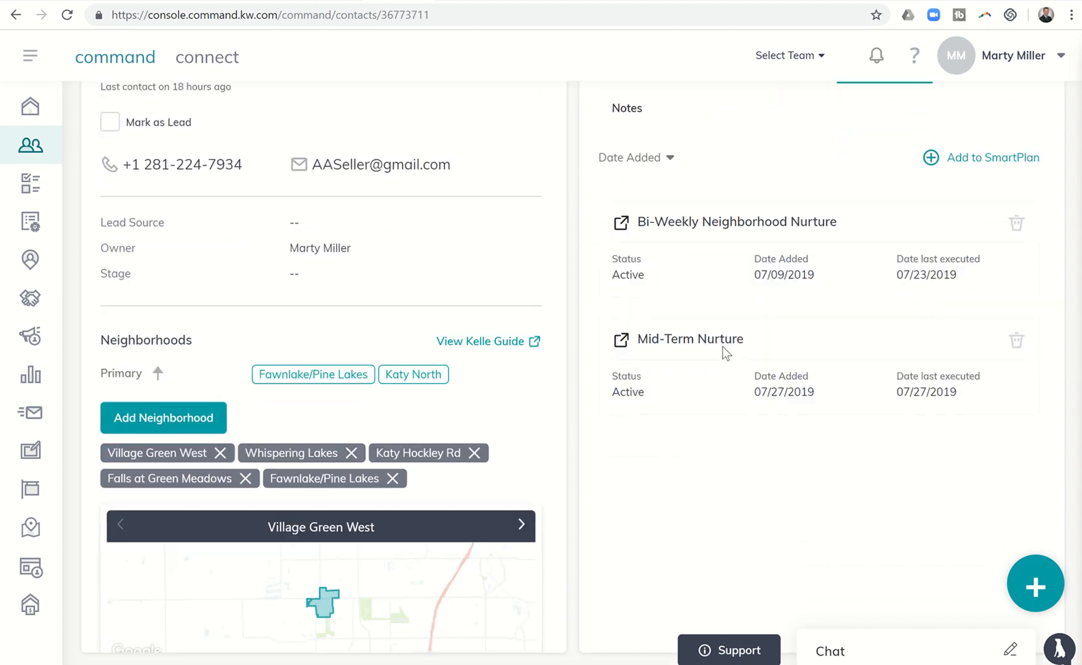
pyautogui.scroll(-3)
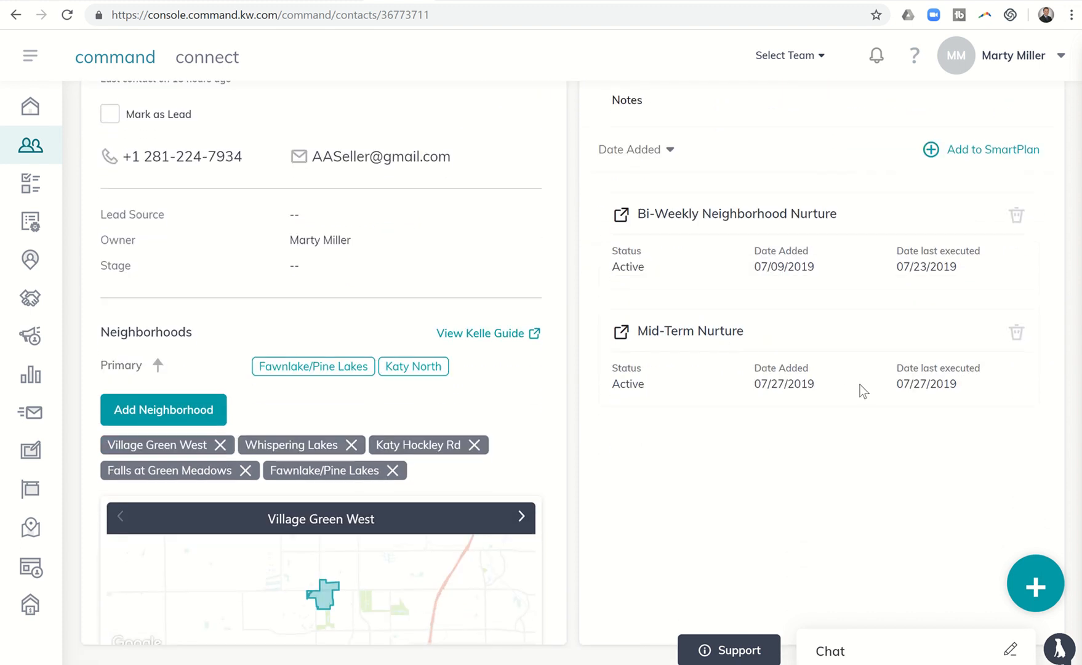
pyautogui.moveTo(711, 229)
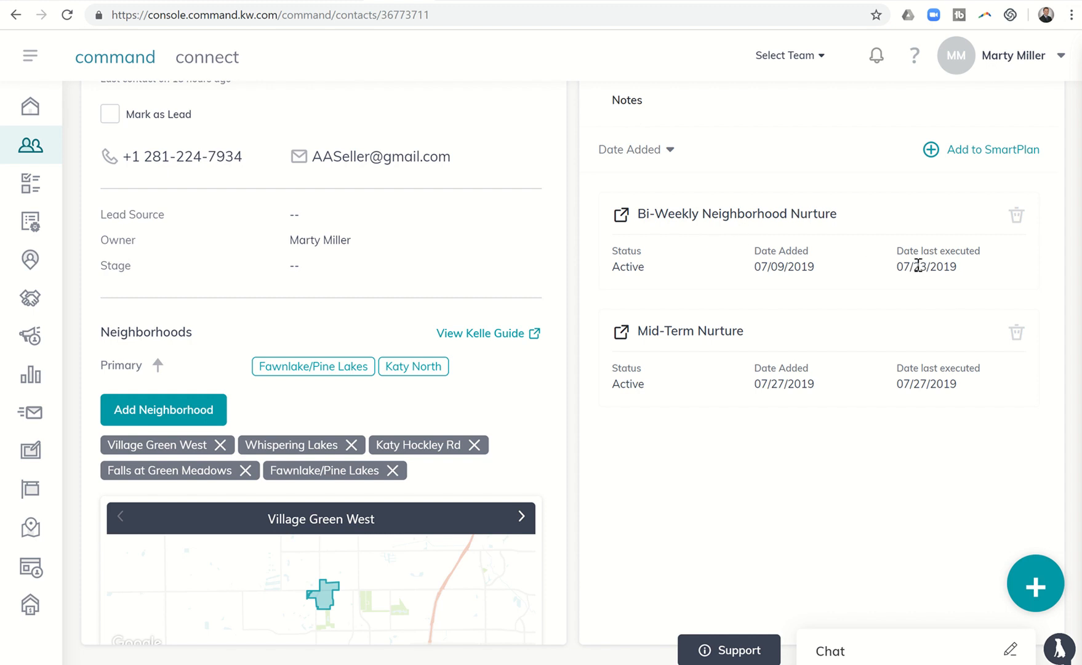
pyautogui.moveTo(937, 322)
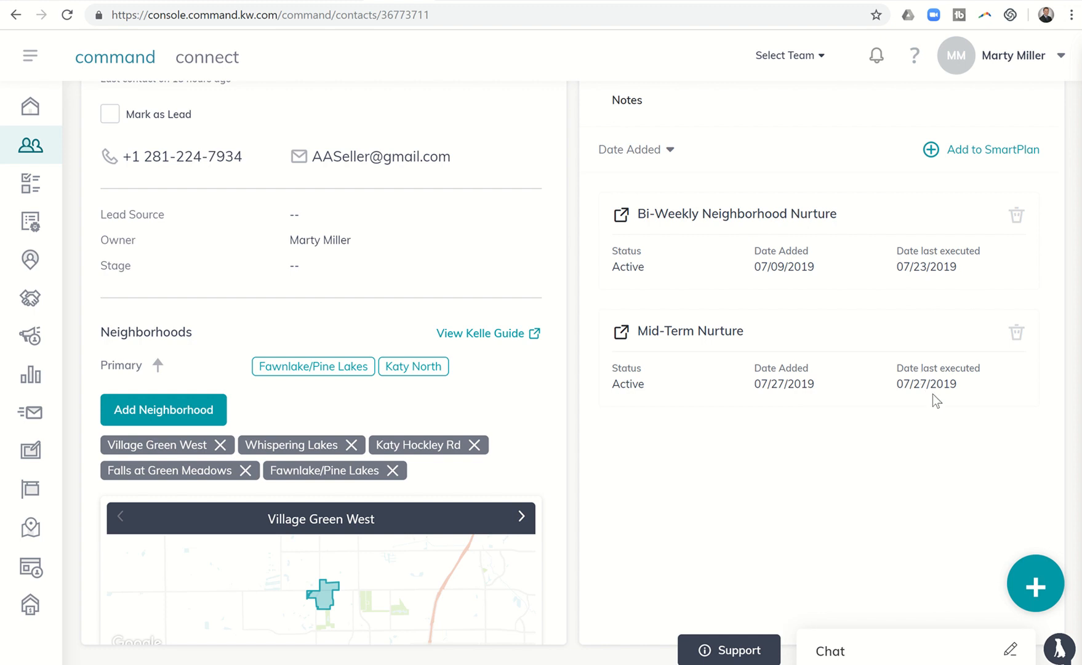
pyautogui.moveTo(1020, 229)
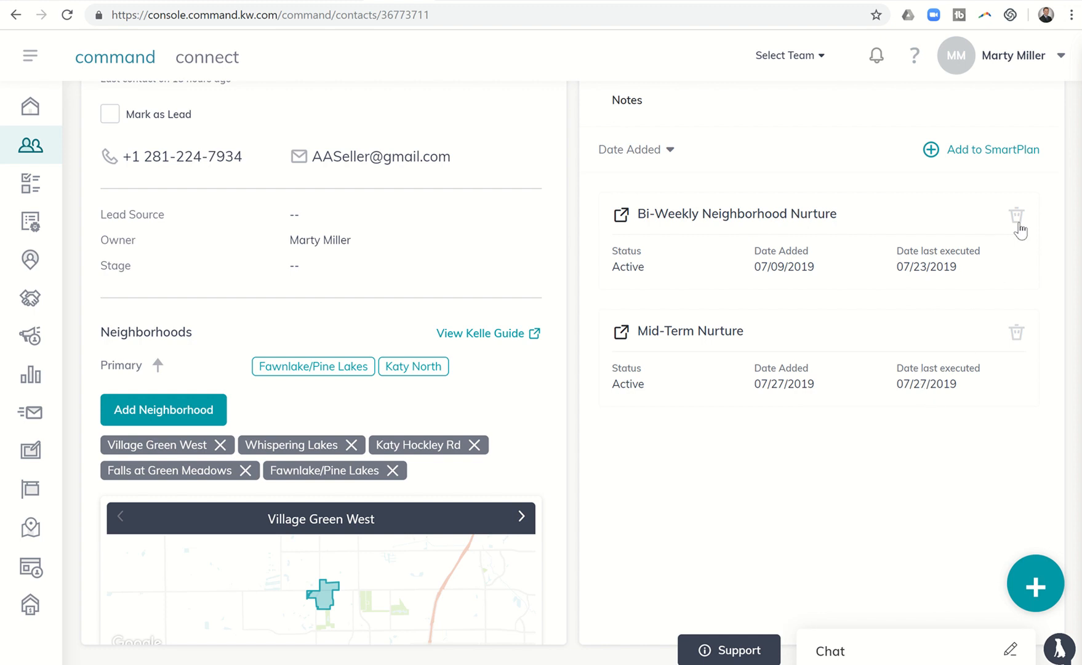
# - Delete the Bi-Weekly Neighborhood Nurture plan from AA Seller and confirm Yes, Remove
pyautogui.click(1016, 215)
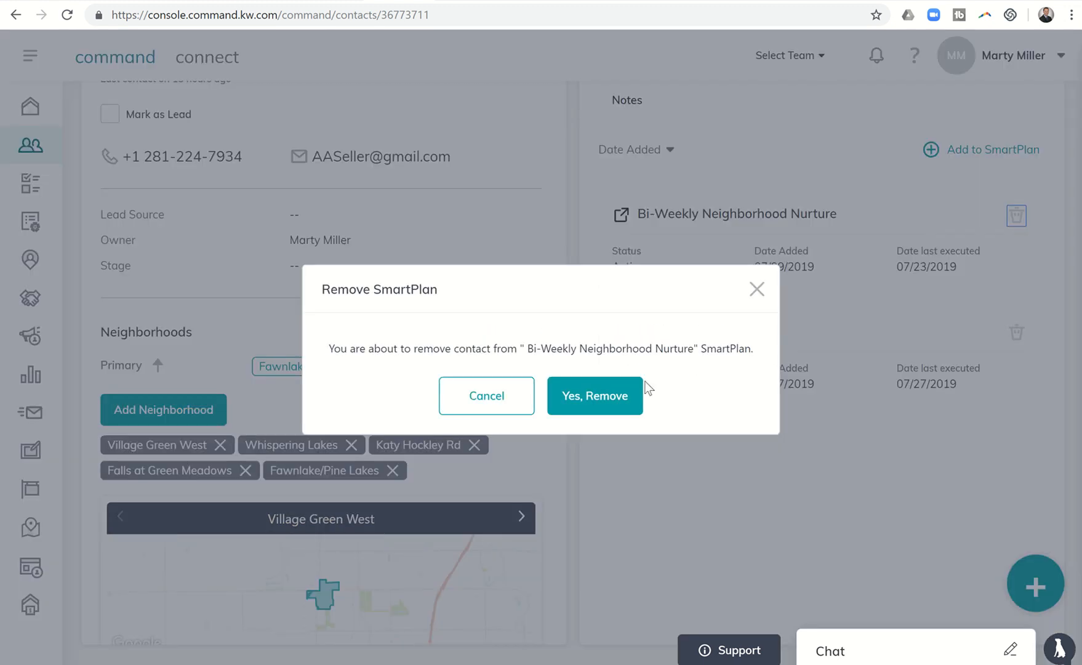
pyautogui.click(595, 396)
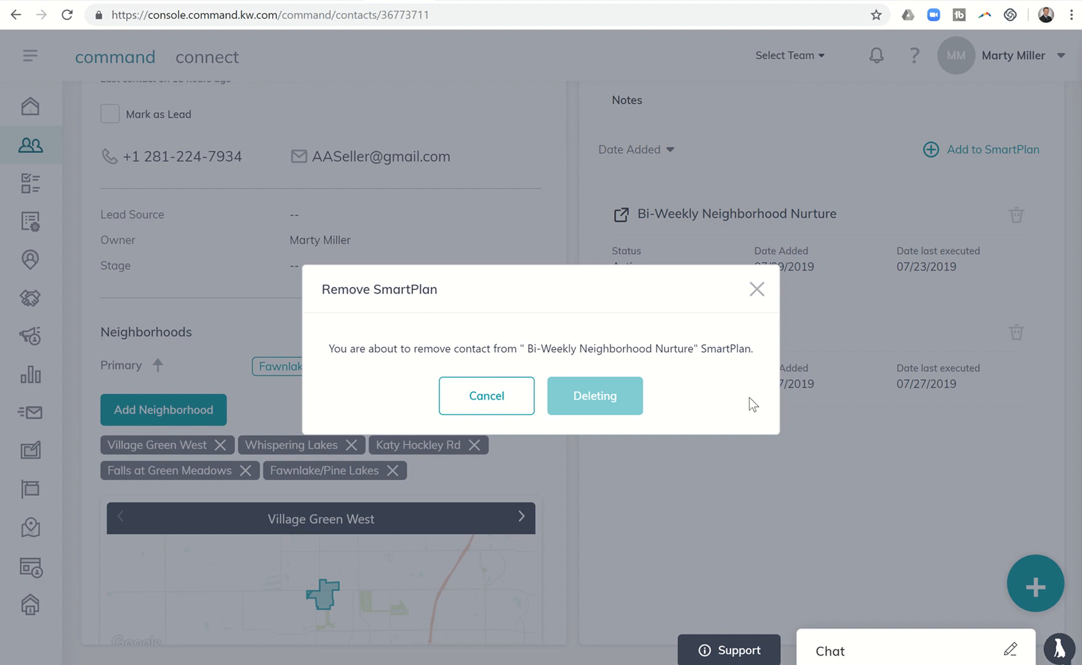
pyautogui.click(595, 396)
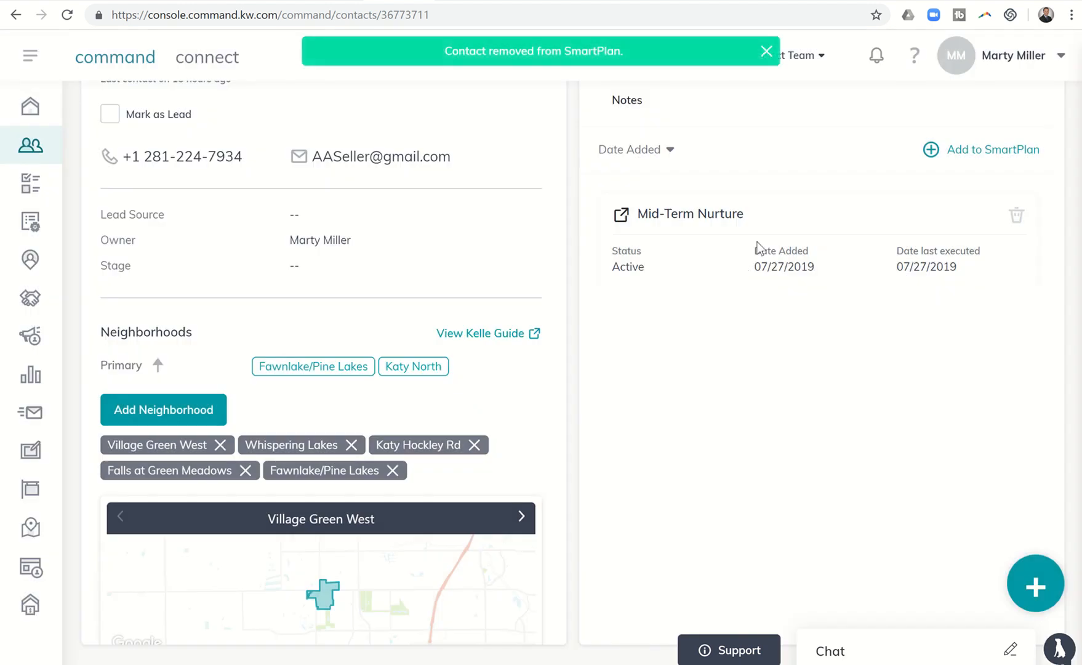
pyautogui.click(766, 51)
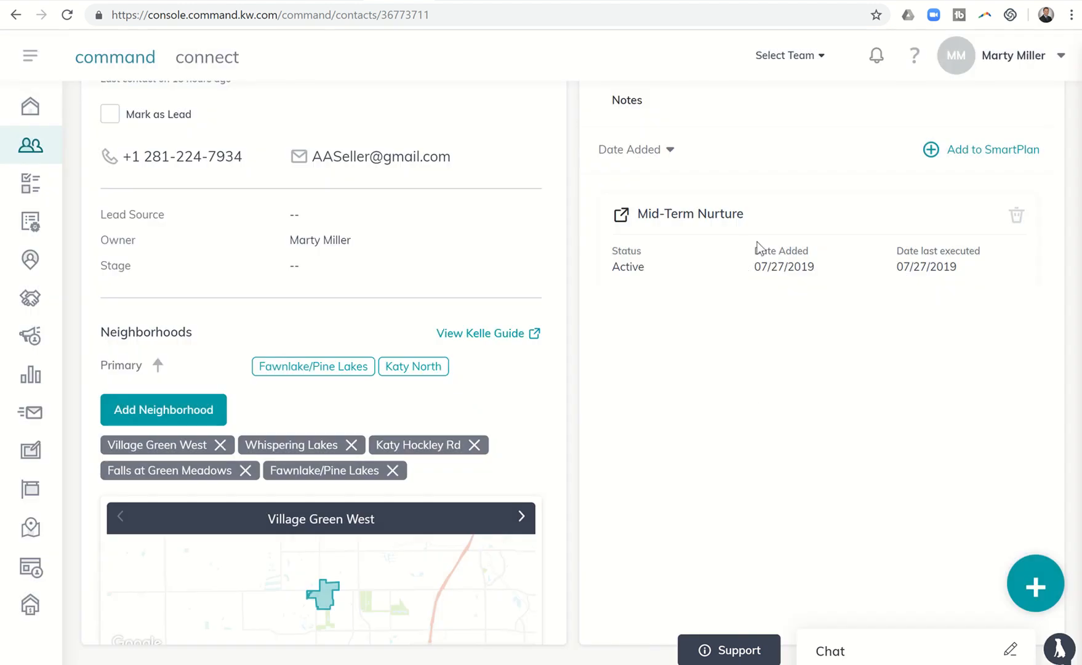
pyautogui.scroll(3)
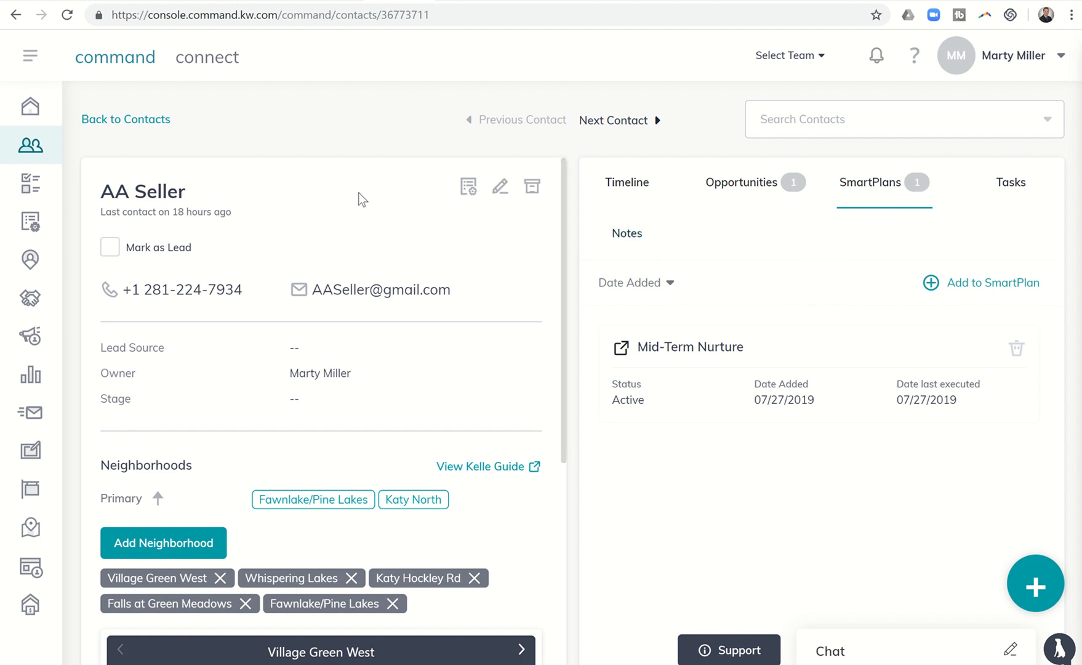
pyautogui.moveTo(282, 226)
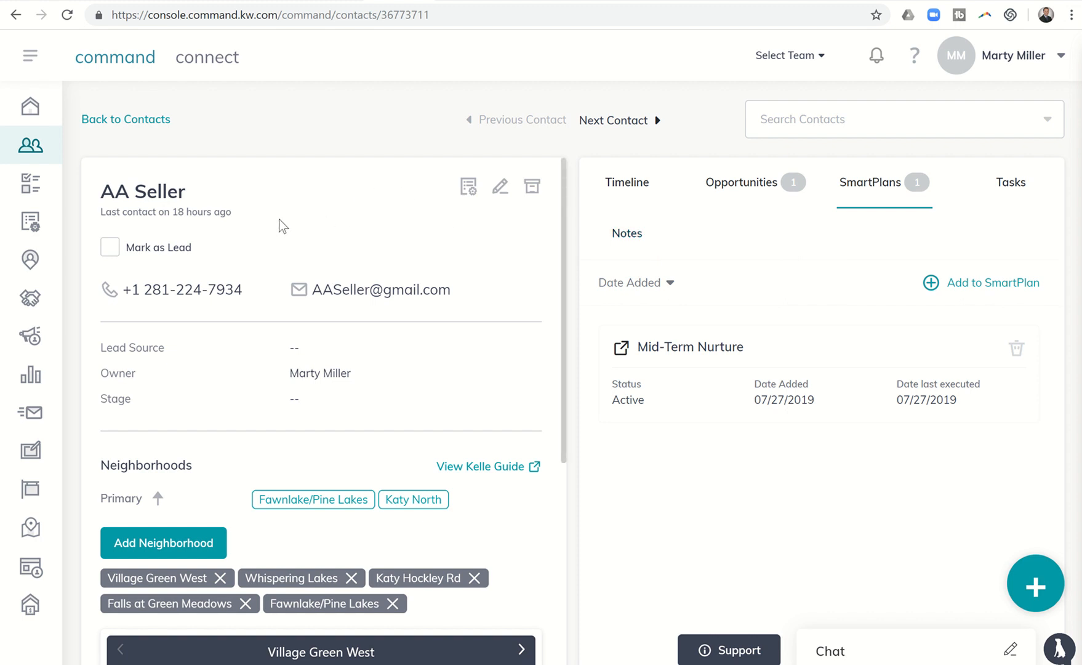